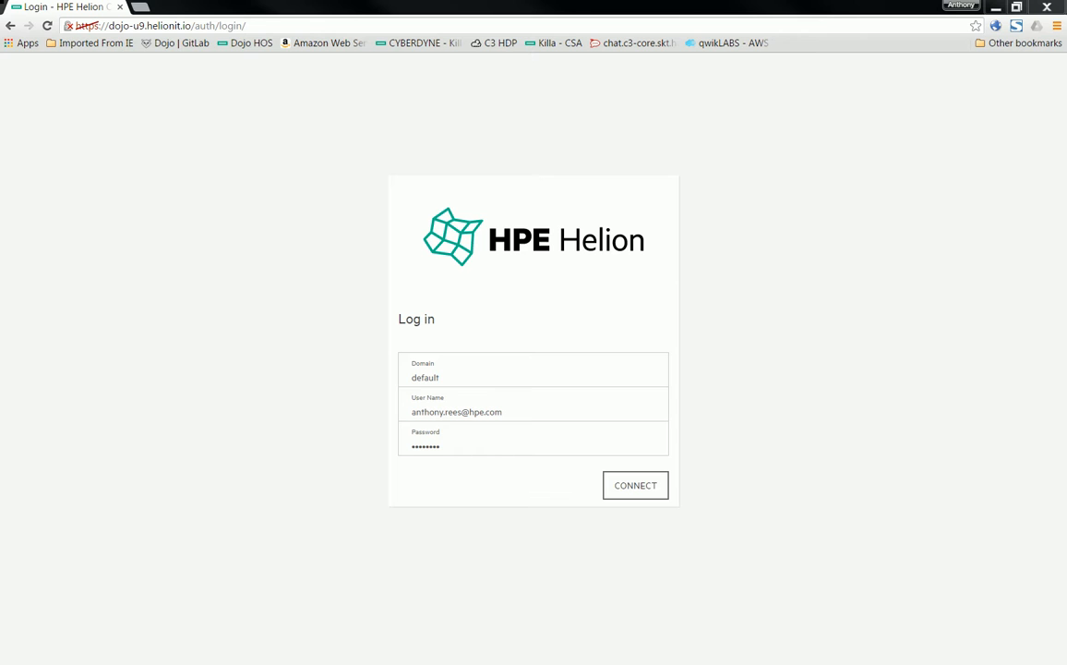
{"action": "mouse_move", "coordinate": [336, 258]}
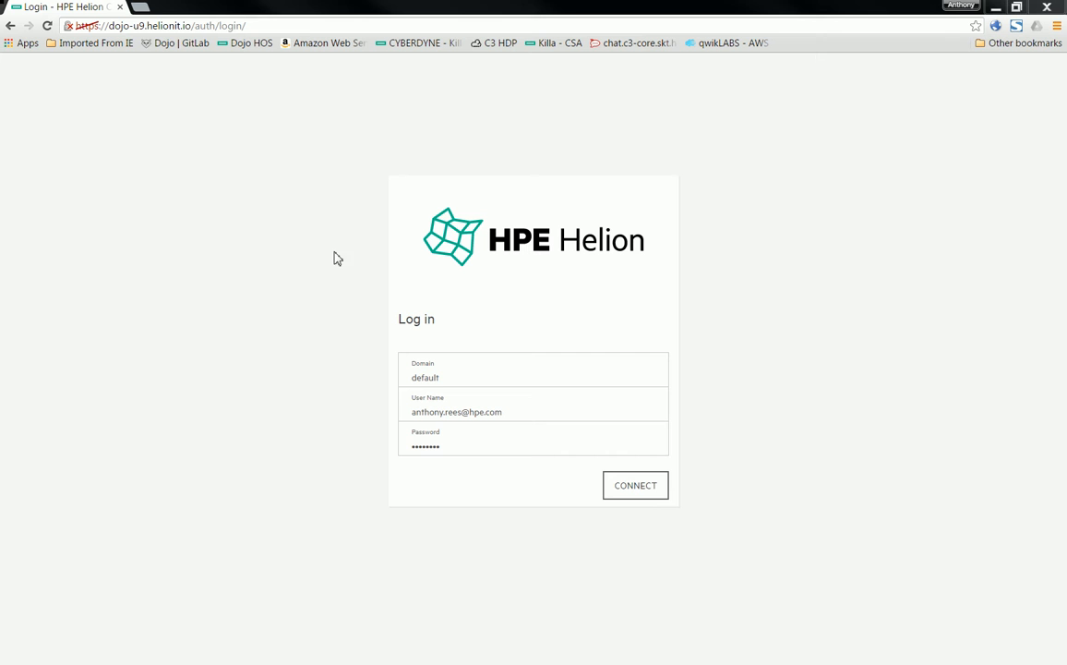
Submit the prefilled default-domain username and password on the login page
{"action": "left_click", "coordinate": [635, 484]}
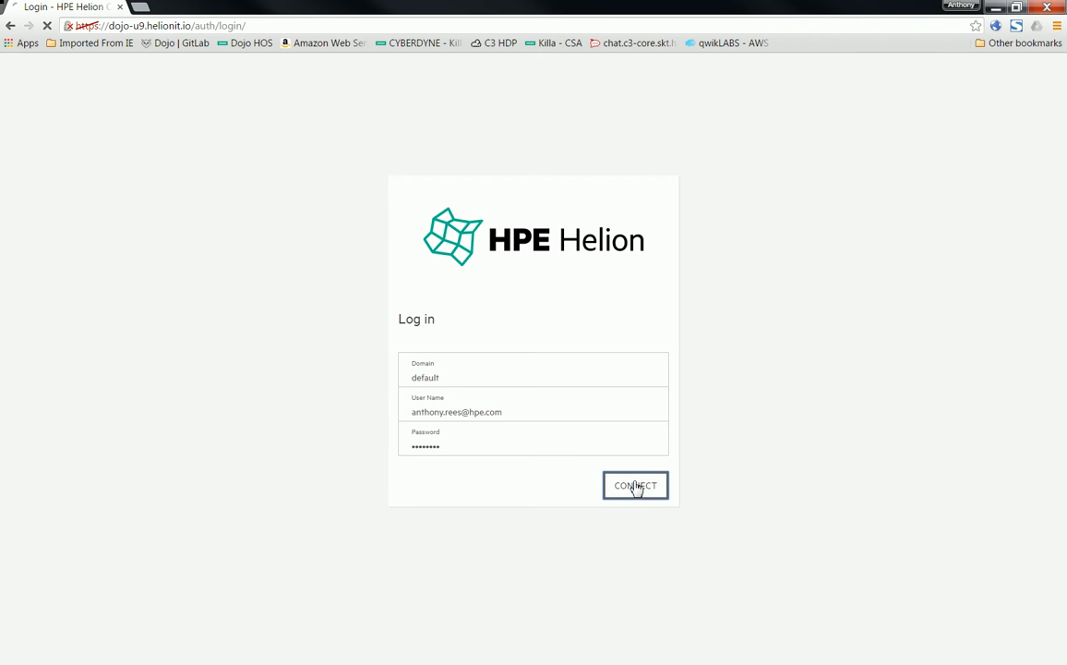
{"action": "left_click", "coordinate": [635, 484]}
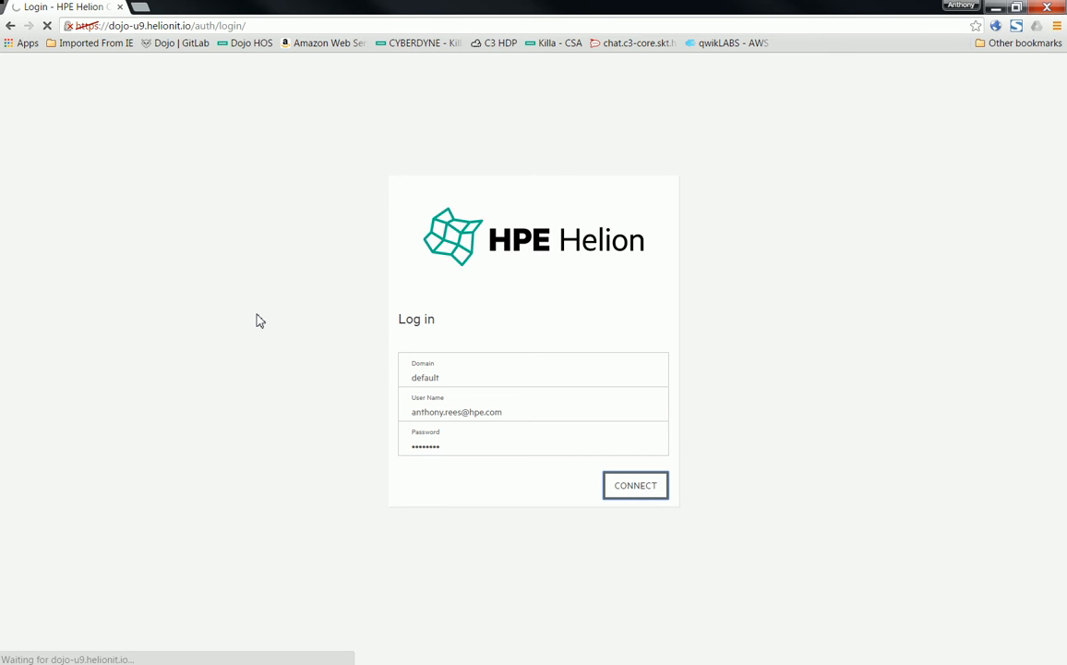
Go from the project Overview to Compute > Instances through the side menu
{"action": "left_click", "coordinate": [635, 485]}
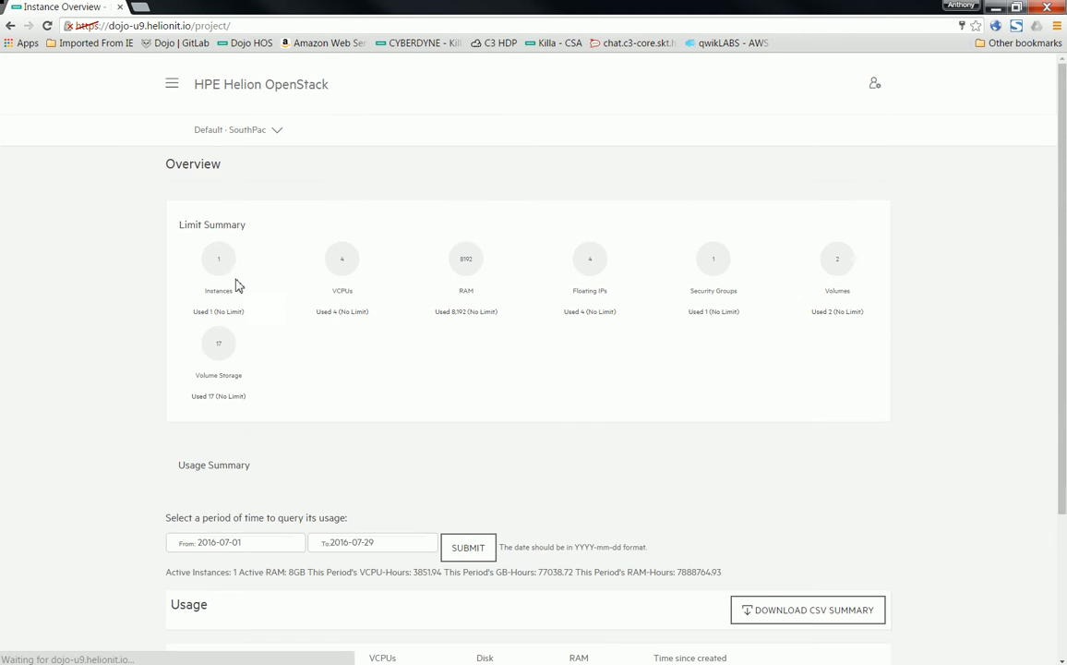
{"action": "left_click", "coordinate": [170, 85]}
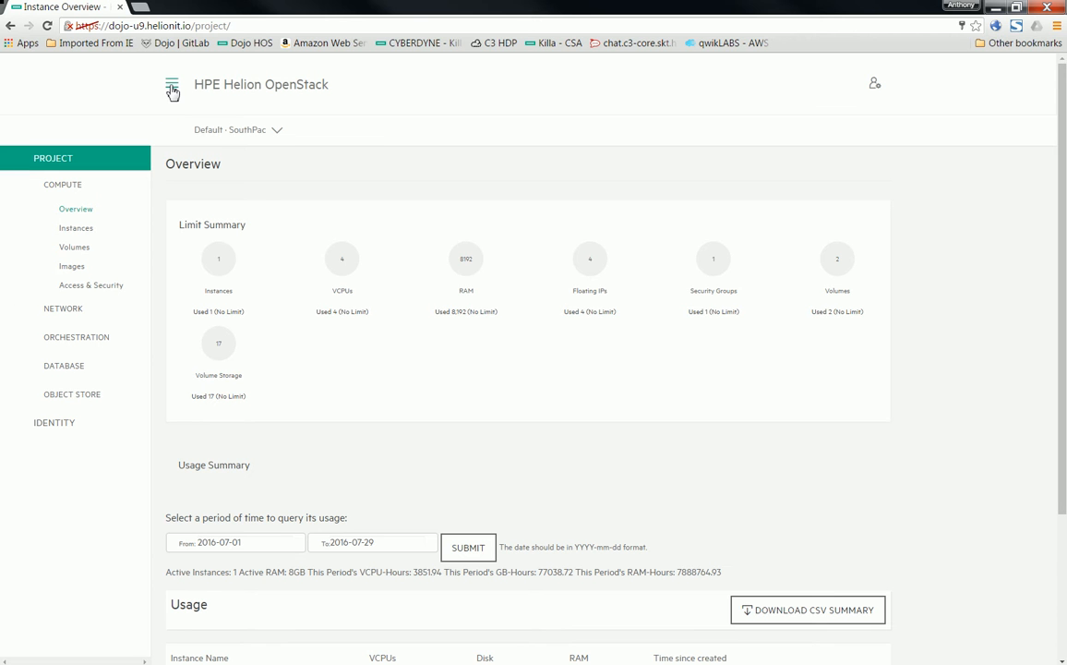
{"action": "mouse_move", "coordinate": [455, 167]}
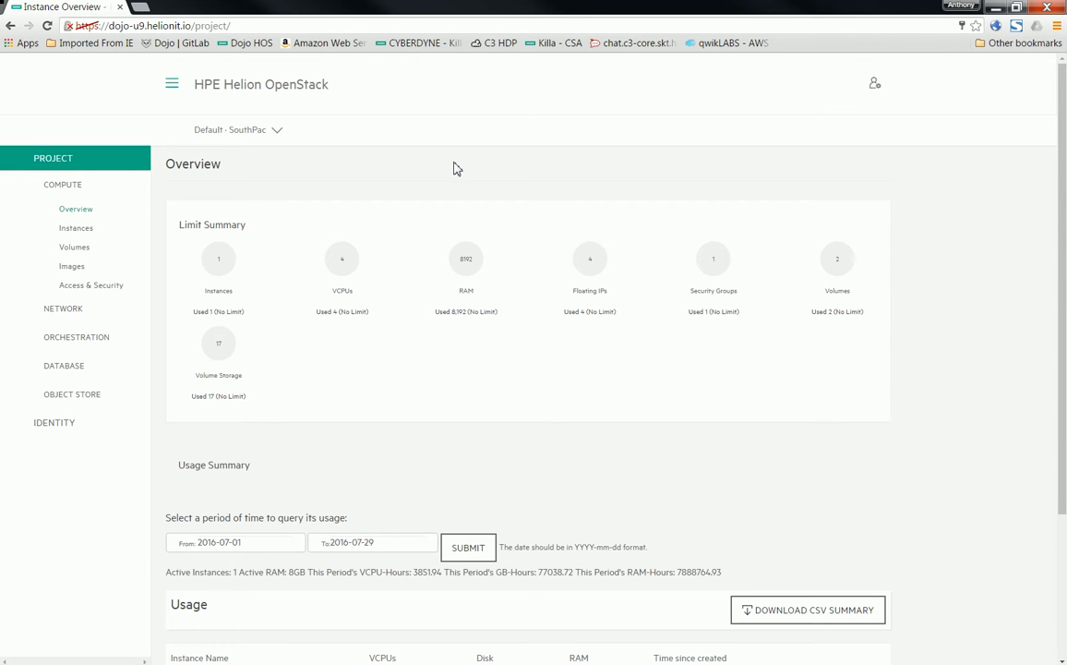
{"action": "mouse_move", "coordinate": [389, 186]}
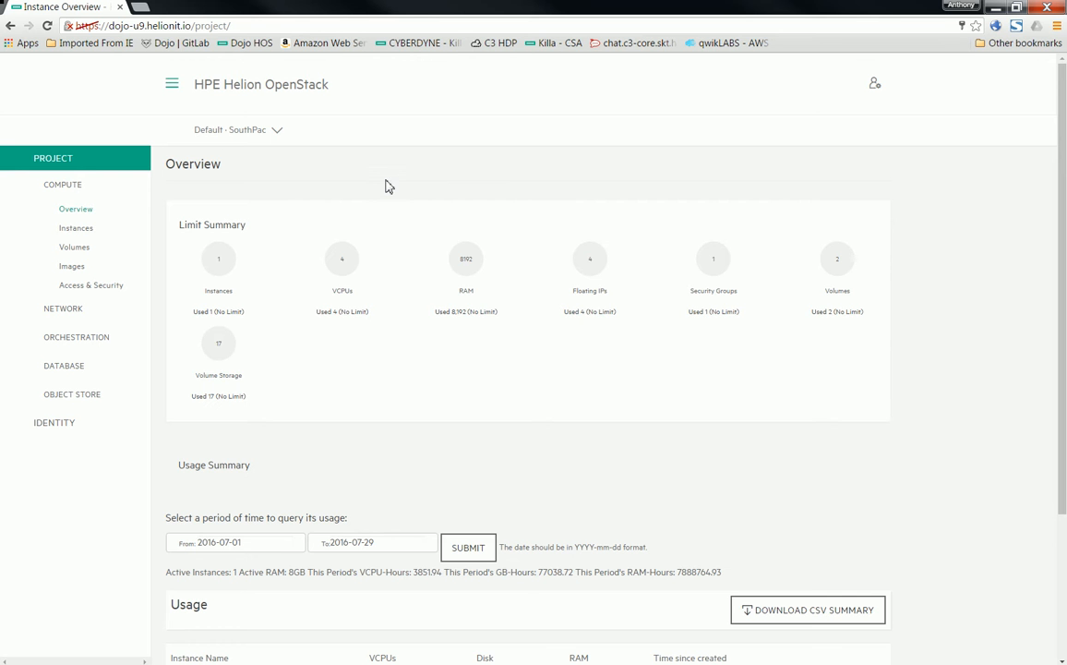
{"action": "left_click", "coordinate": [76, 228]}
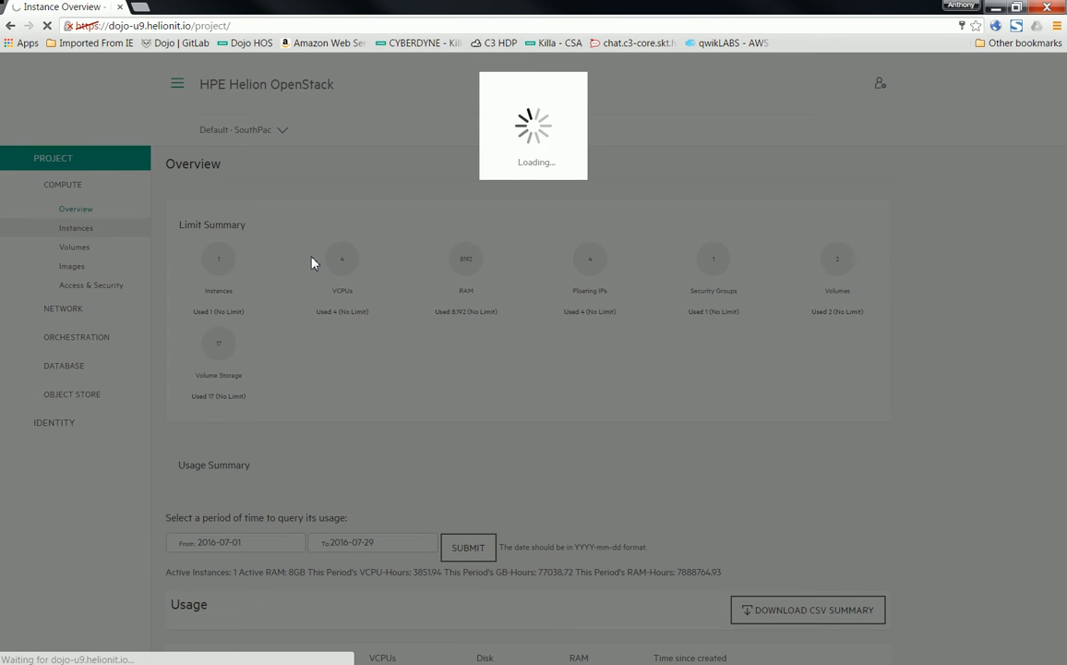
Browse the public Images list, then go to Access & Security
{"action": "left_click", "coordinate": [76, 227]}
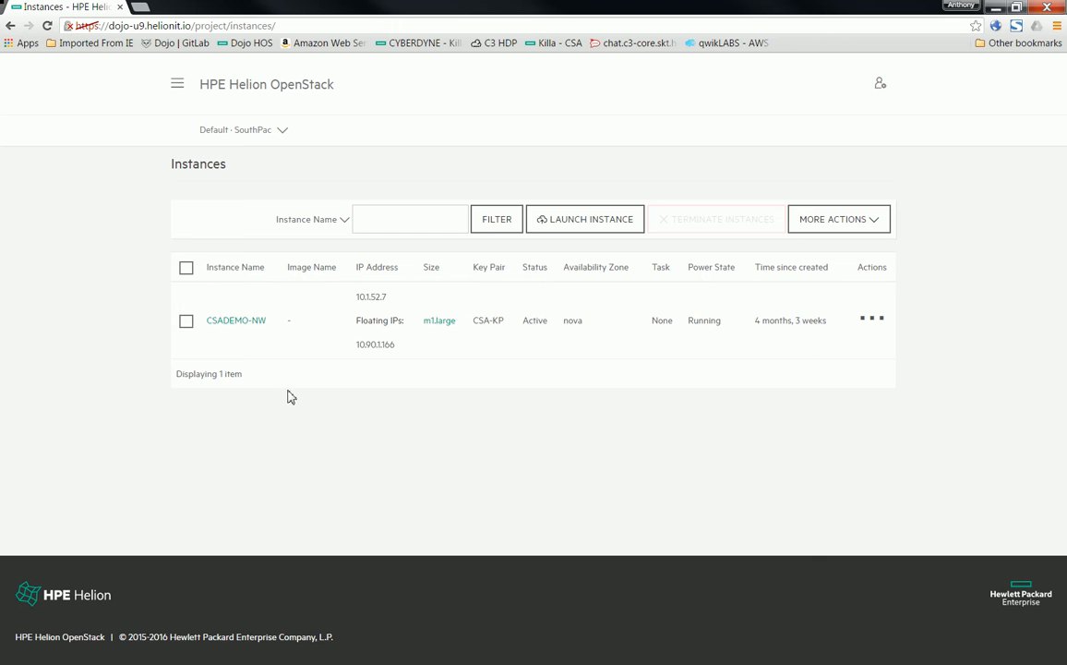
{"action": "mouse_move", "coordinate": [175, 90]}
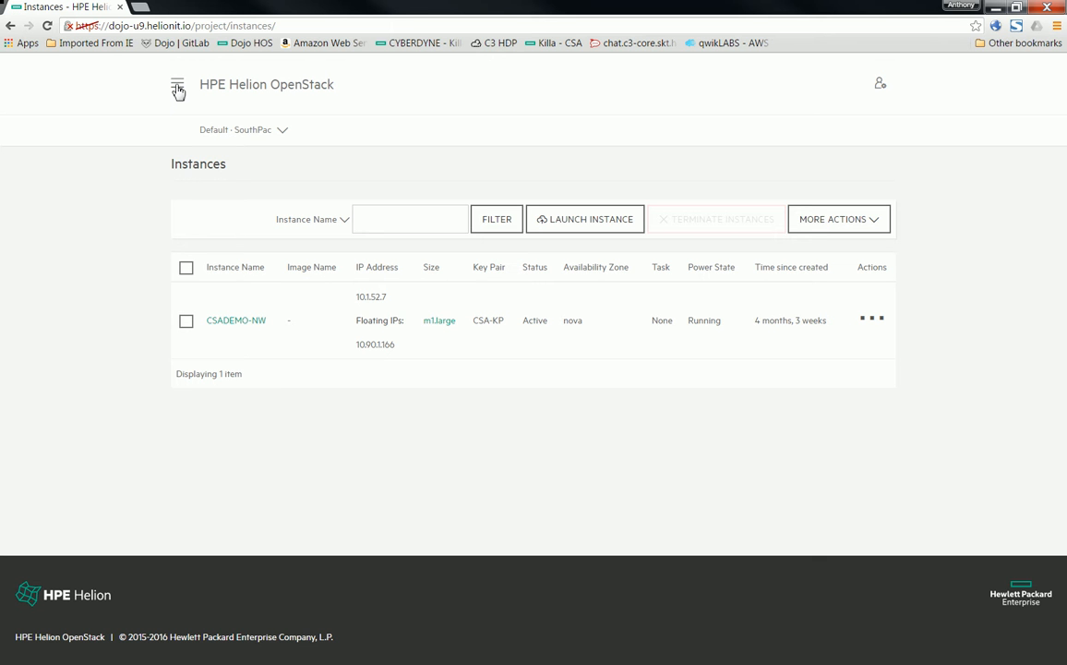
{"action": "left_click", "coordinate": [174, 84]}
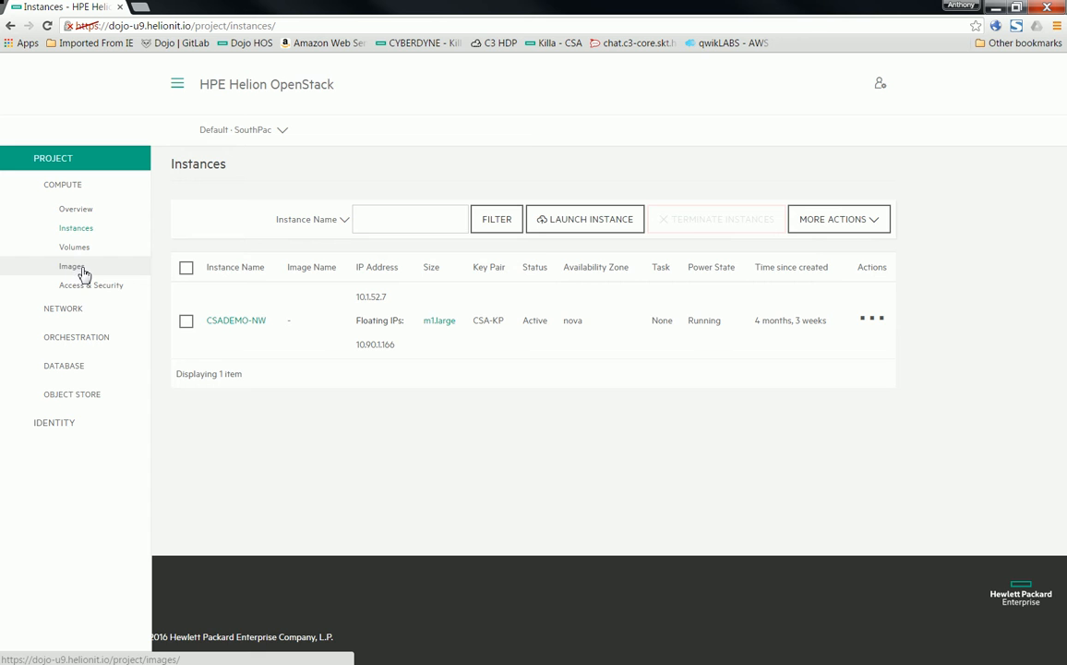
{"action": "left_click", "coordinate": [71, 266]}
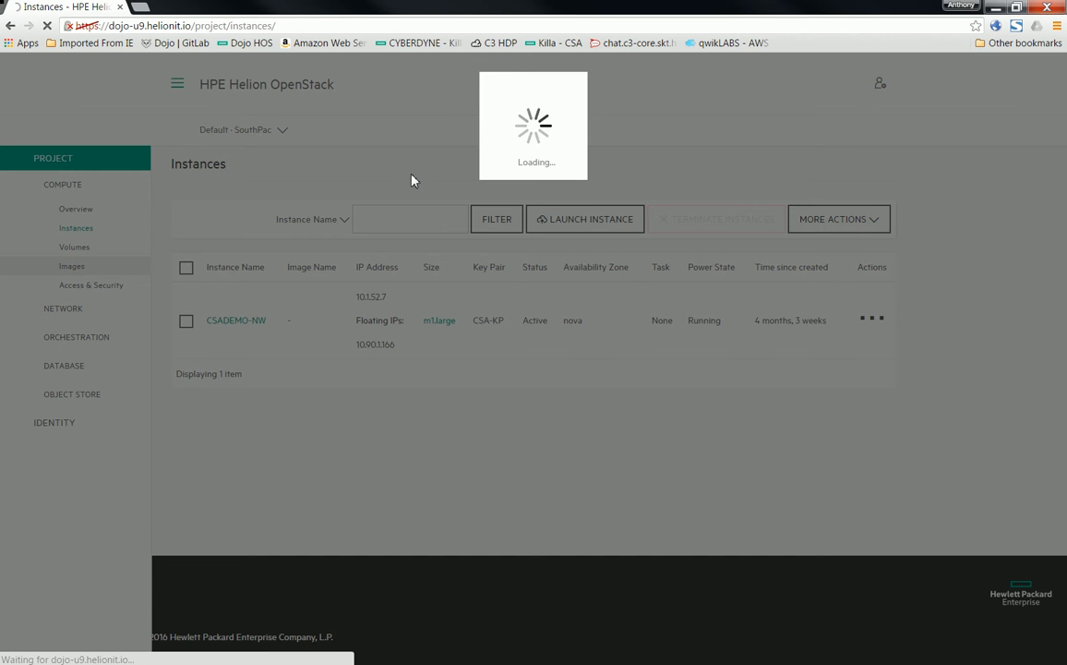
{"action": "left_click", "coordinate": [71, 266]}
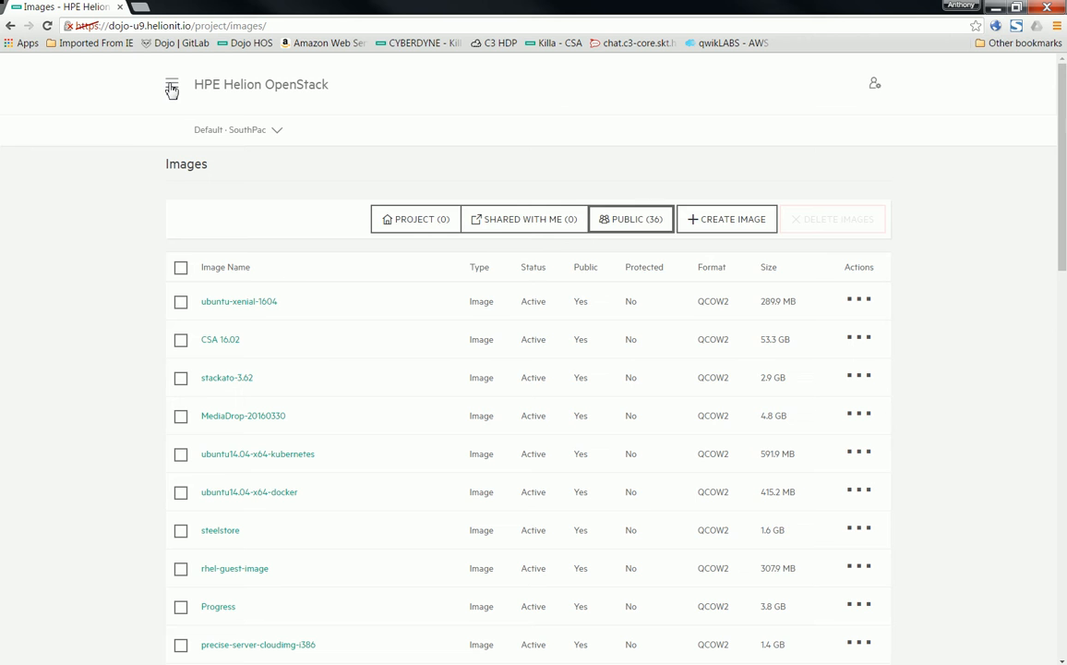
{"action": "left_click", "coordinate": [171, 84]}
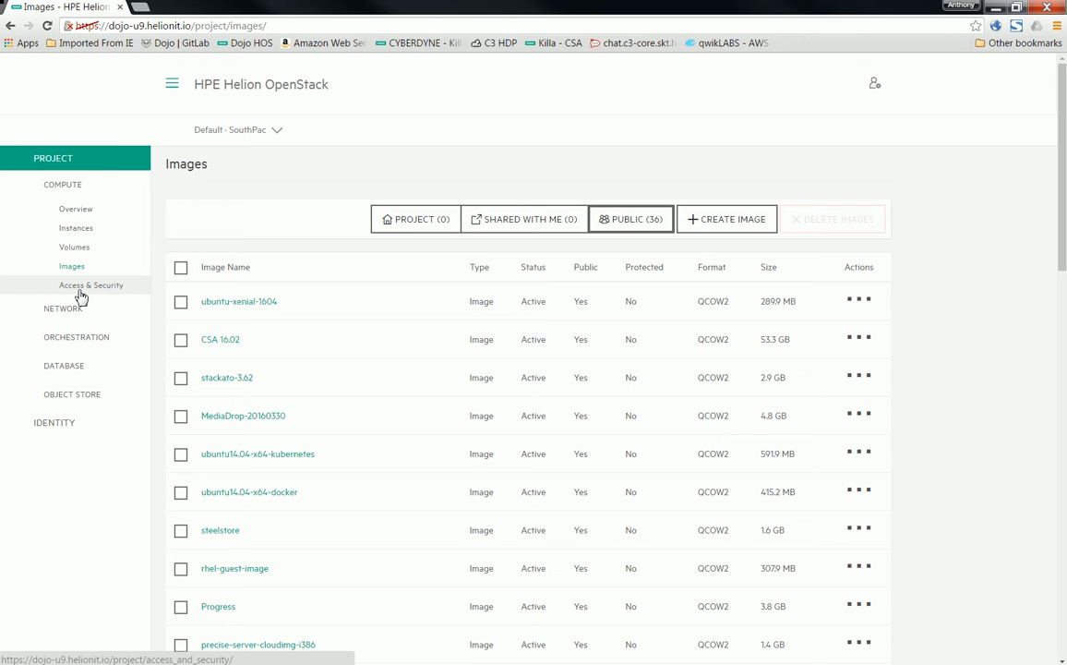
{"action": "left_click", "coordinate": [90, 285]}
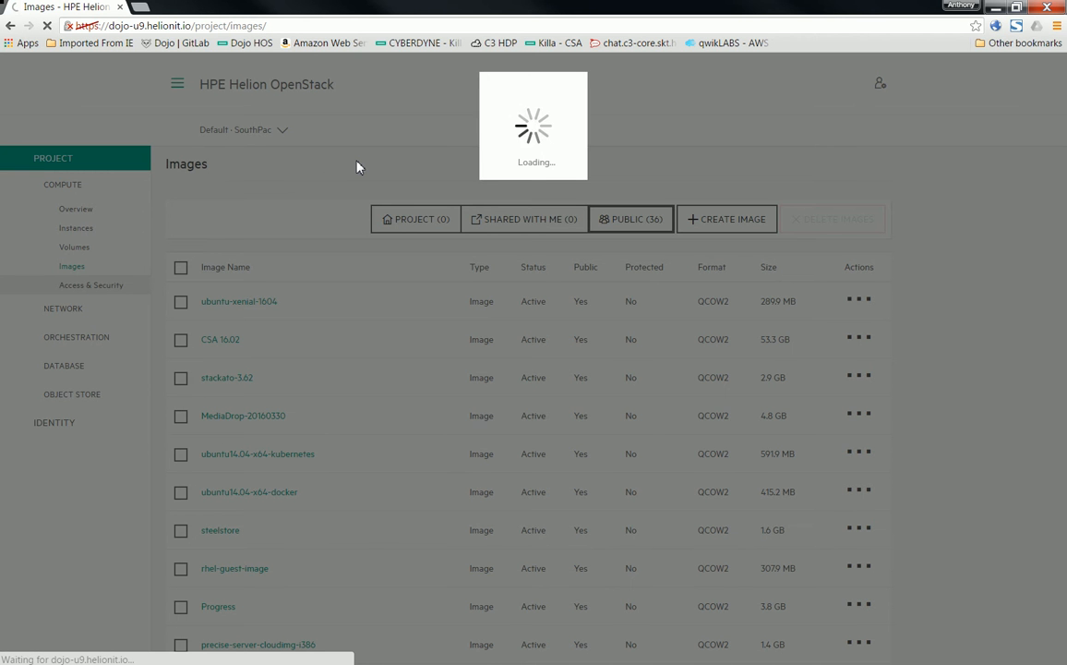
Review the default security group, the one key pair and four floating IPs
{"action": "left_click", "coordinate": [91, 284]}
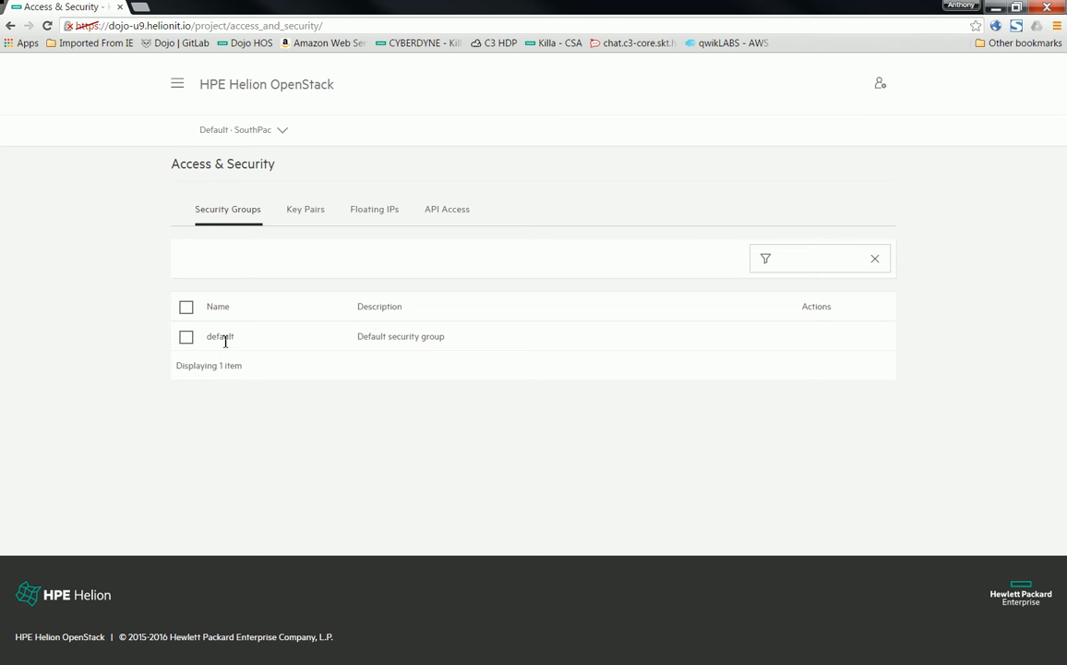
{"action": "mouse_move", "coordinate": [247, 340]}
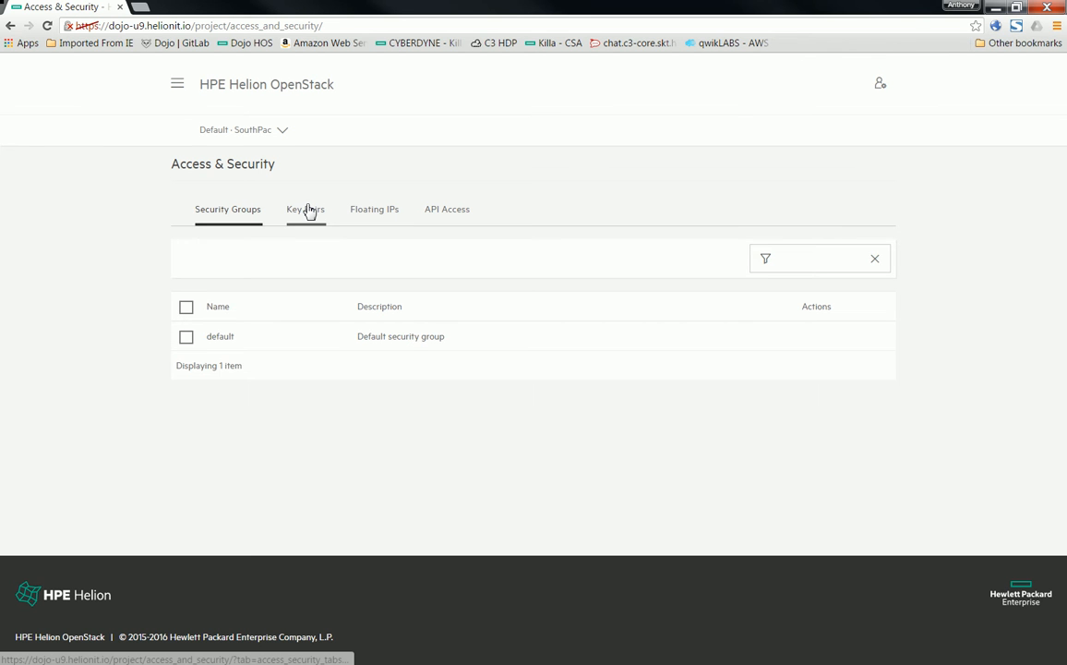
{"action": "left_click", "coordinate": [304, 209]}
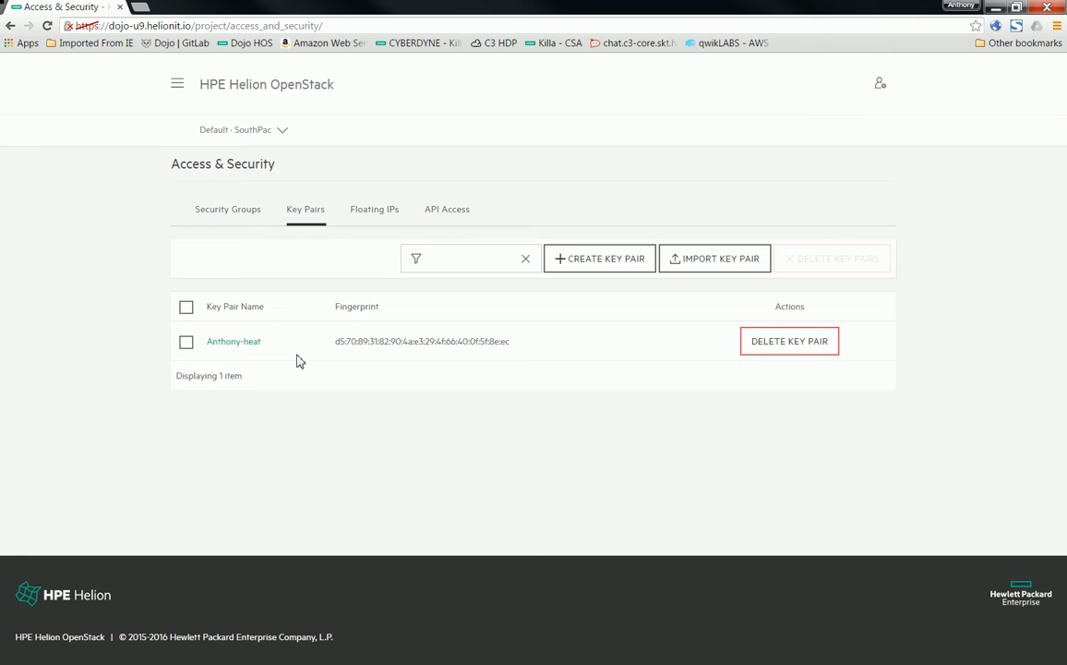
{"action": "mouse_move", "coordinate": [362, 260]}
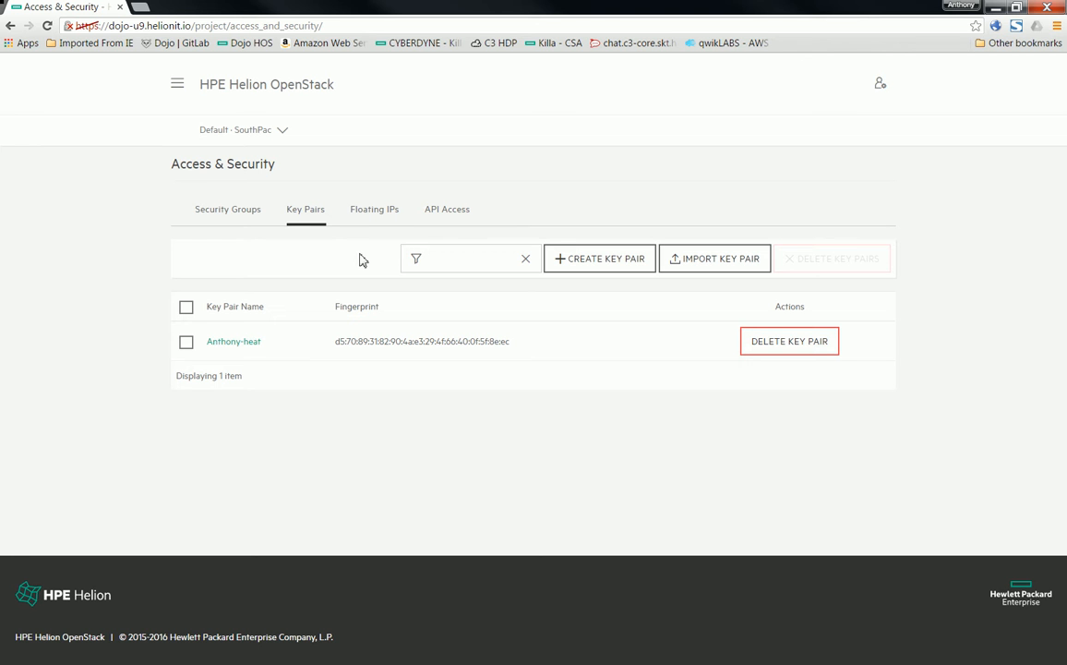
{"action": "mouse_move", "coordinate": [385, 213]}
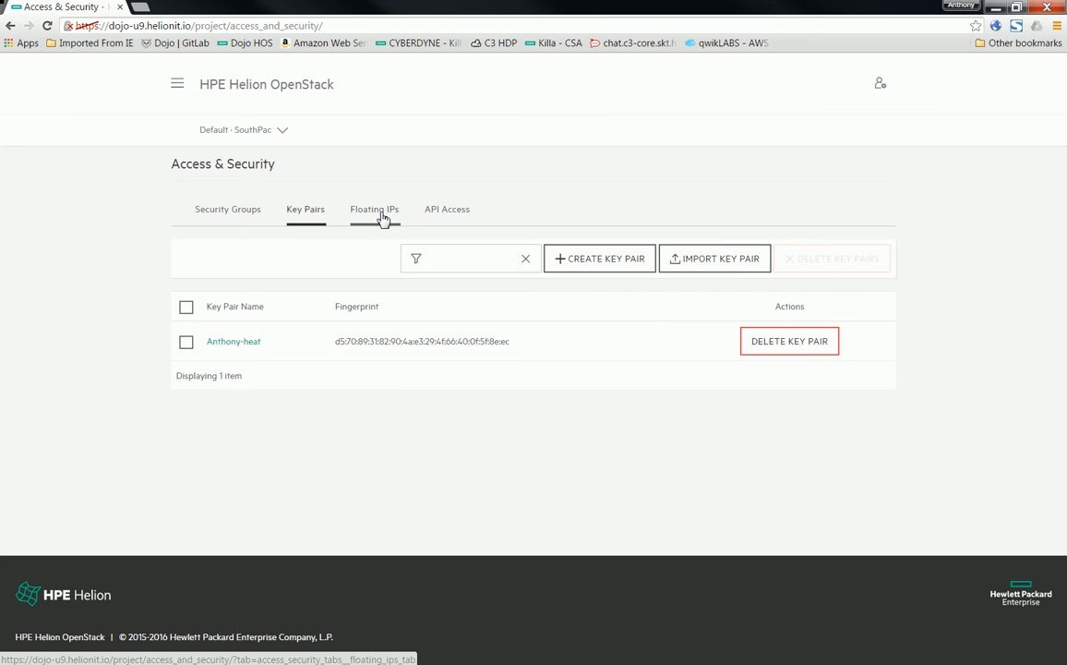
{"action": "left_click", "coordinate": [374, 208]}
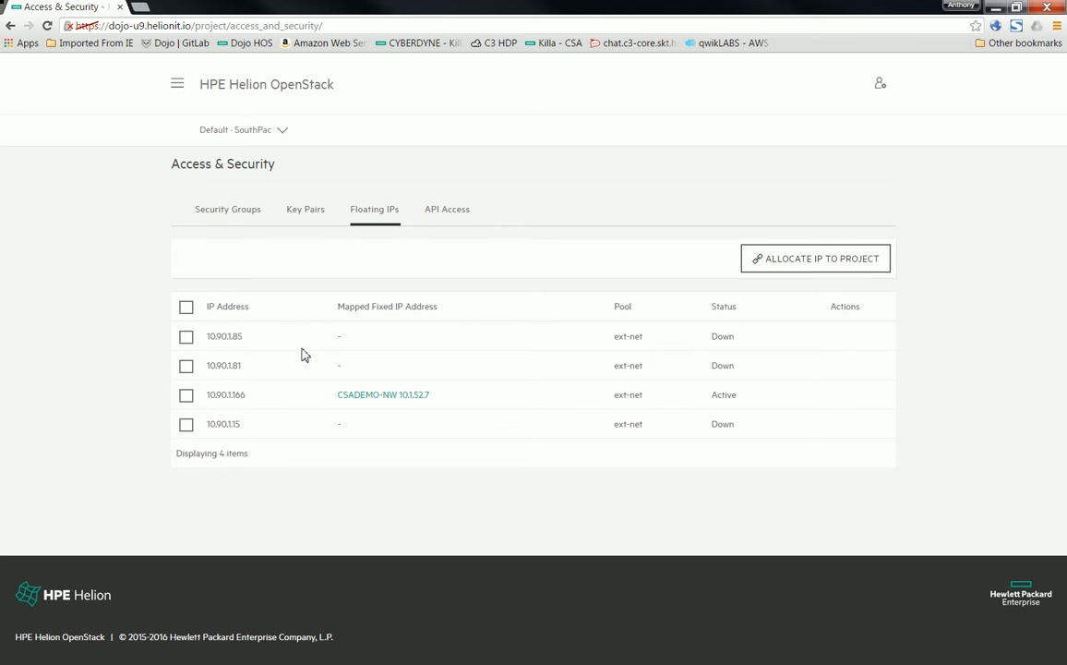
{"action": "mouse_move", "coordinate": [229, 319]}
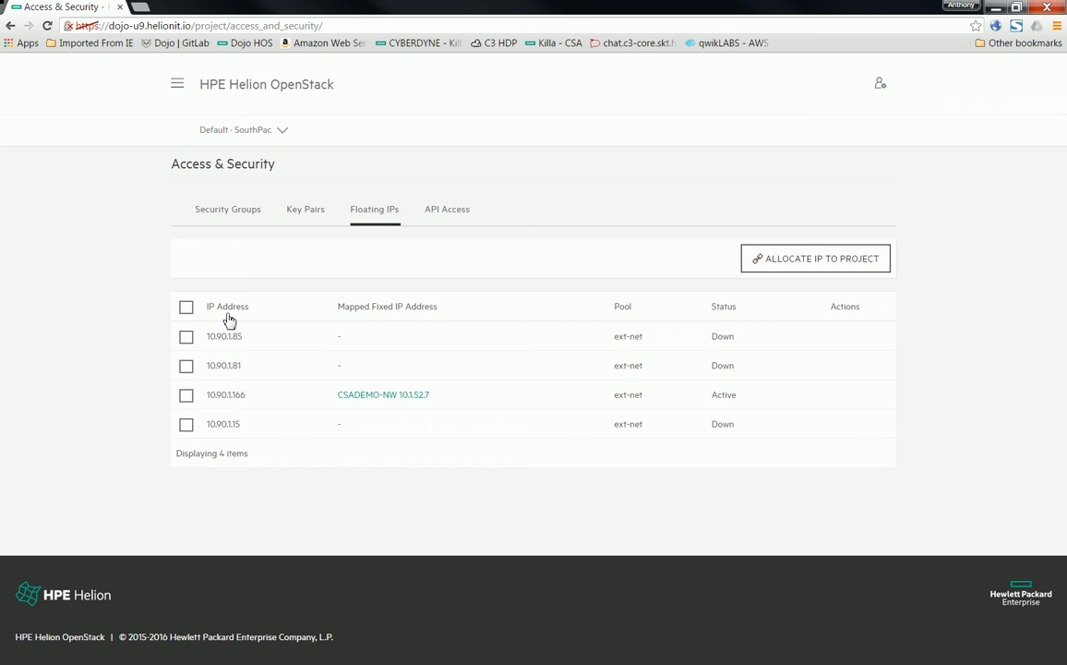
{"action": "mouse_move", "coordinate": [175, 87]}
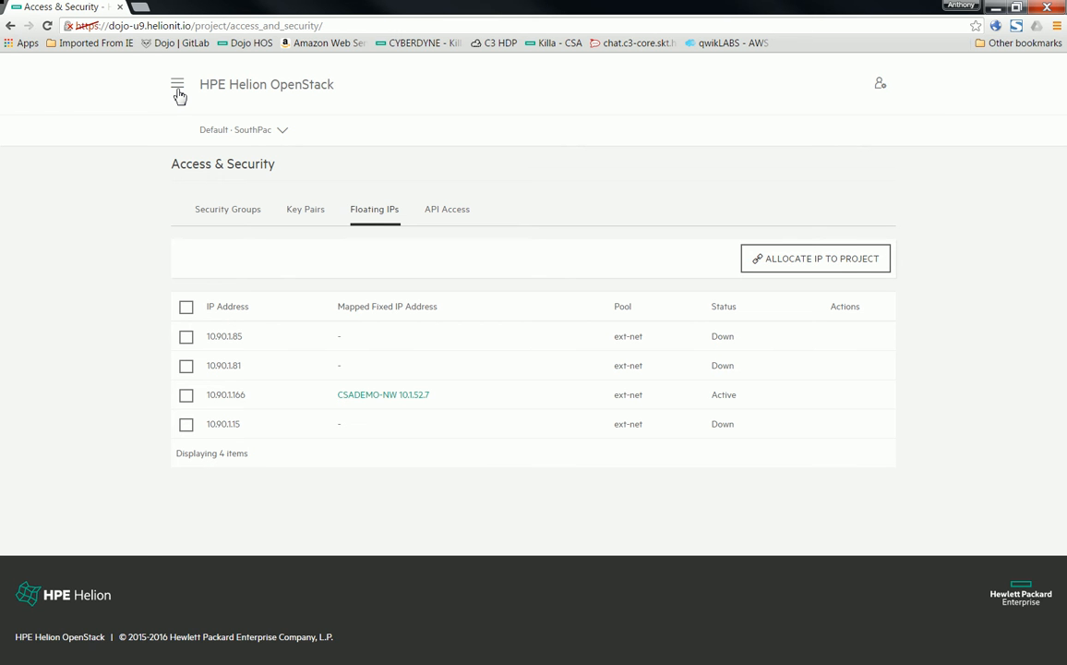
{"action": "left_click", "coordinate": [177, 84]}
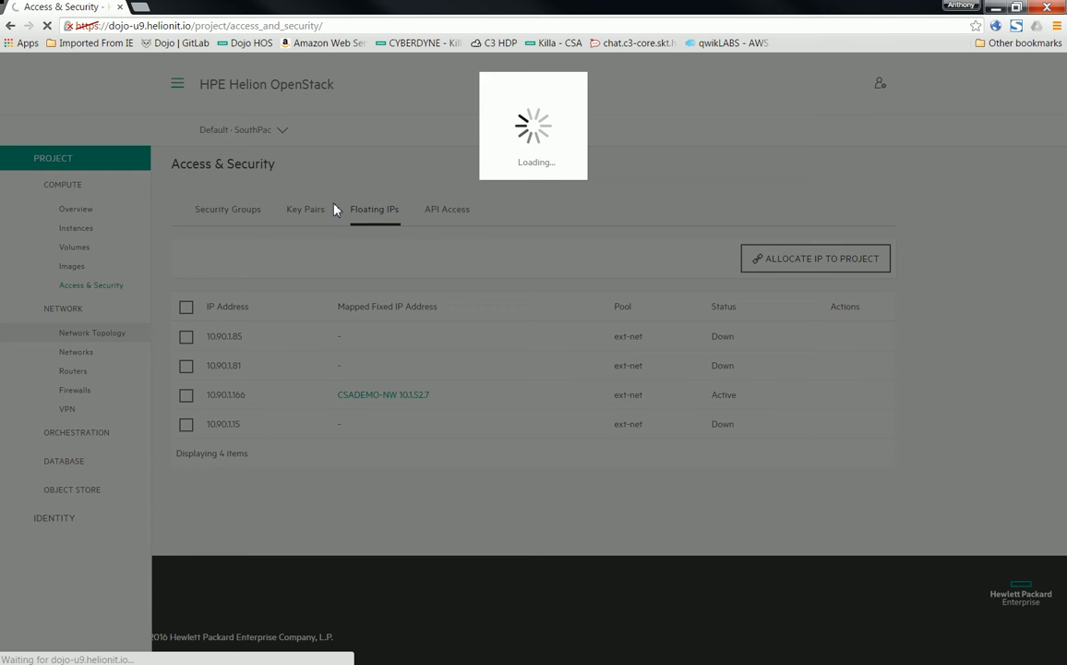
View the network topology diagram, then go to Orchestration > Stacks
{"action": "left_click", "coordinate": [92, 332]}
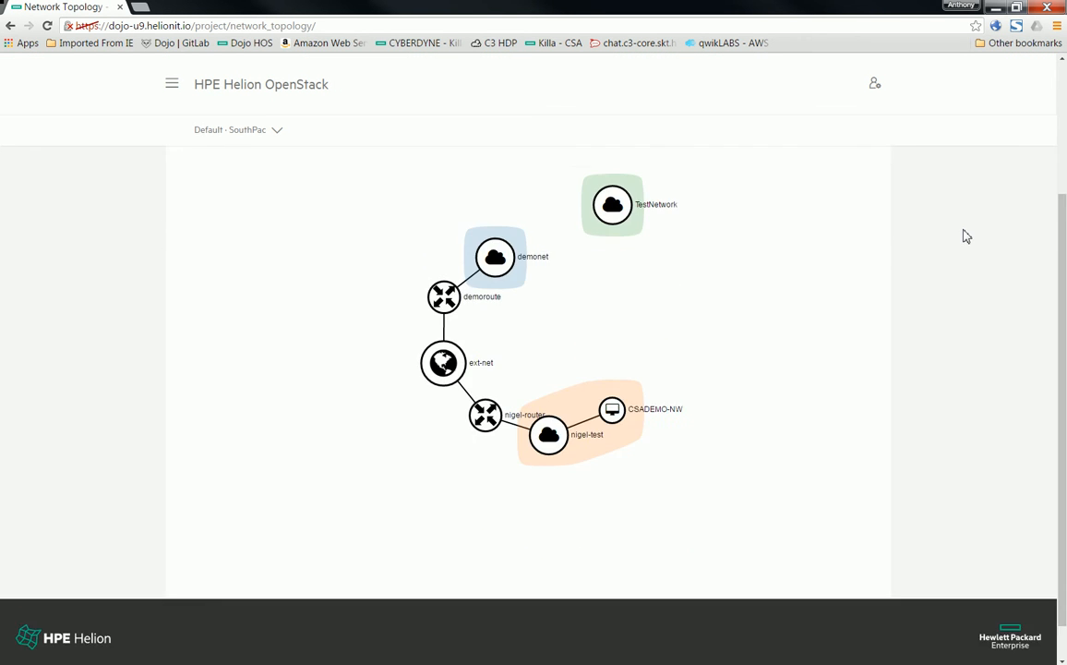
{"action": "scroll", "scroll_direction": "down", "scroll_amount": 3}
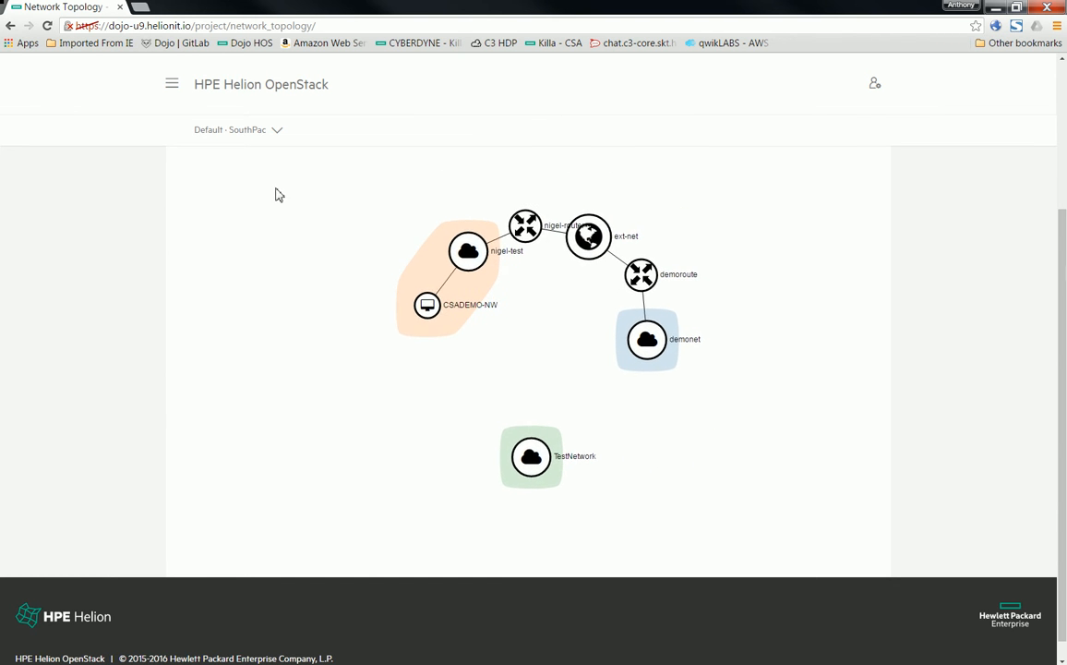
{"action": "left_click", "coordinate": [172, 84]}
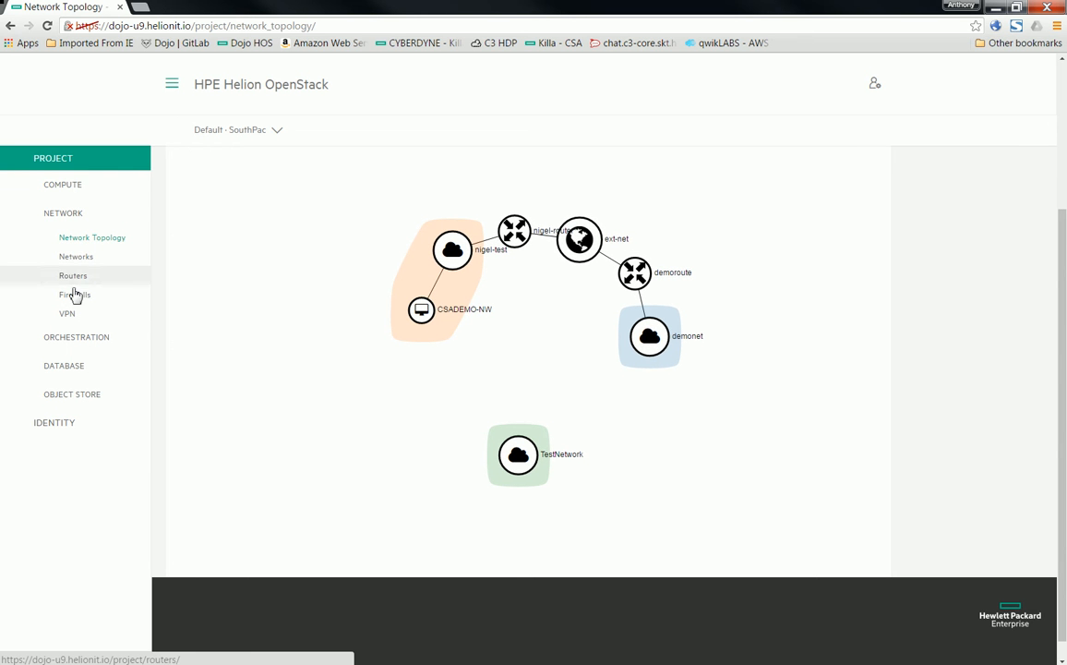
{"action": "left_click", "coordinate": [76, 336]}
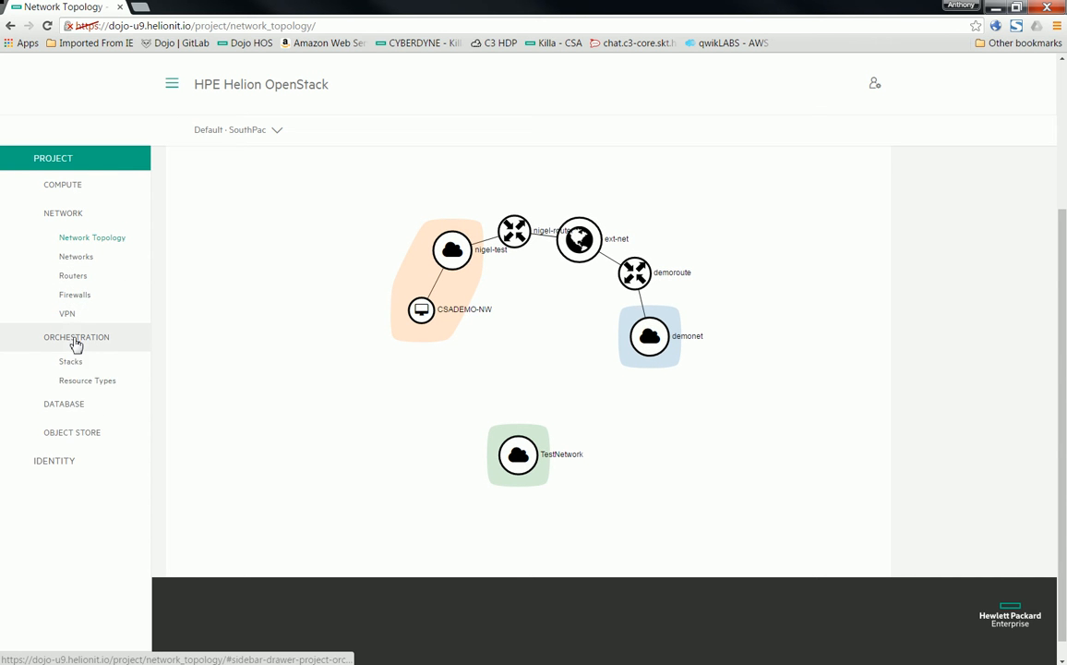
{"action": "left_click", "coordinate": [70, 362]}
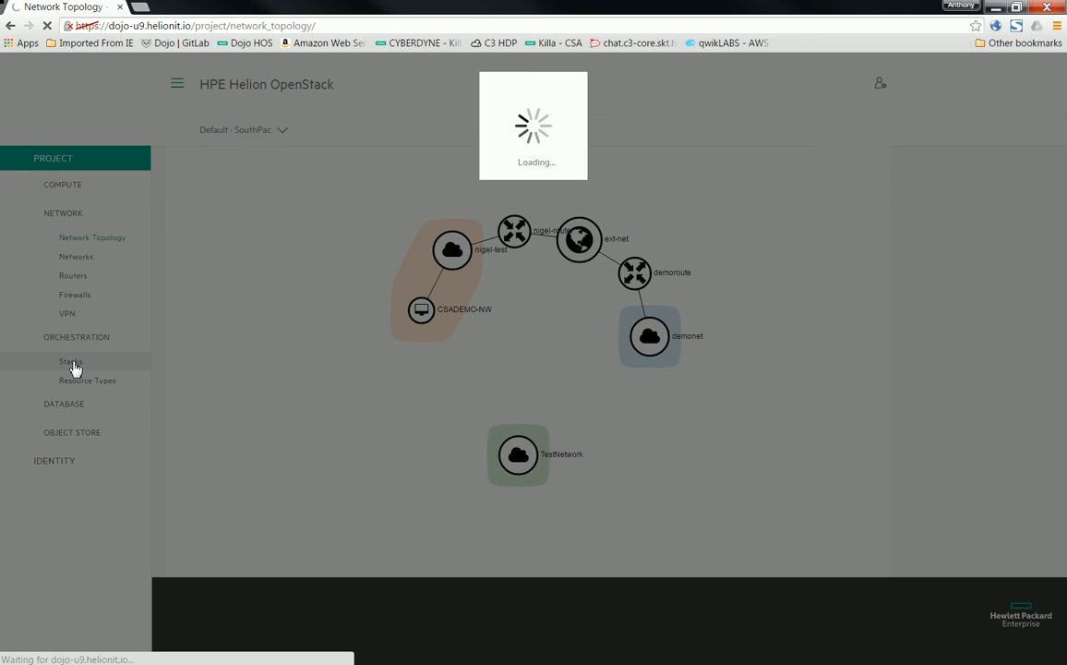
Open the Launch Stack template selection dialog from the empty Stacks list
{"action": "left_click", "coordinate": [68, 361]}
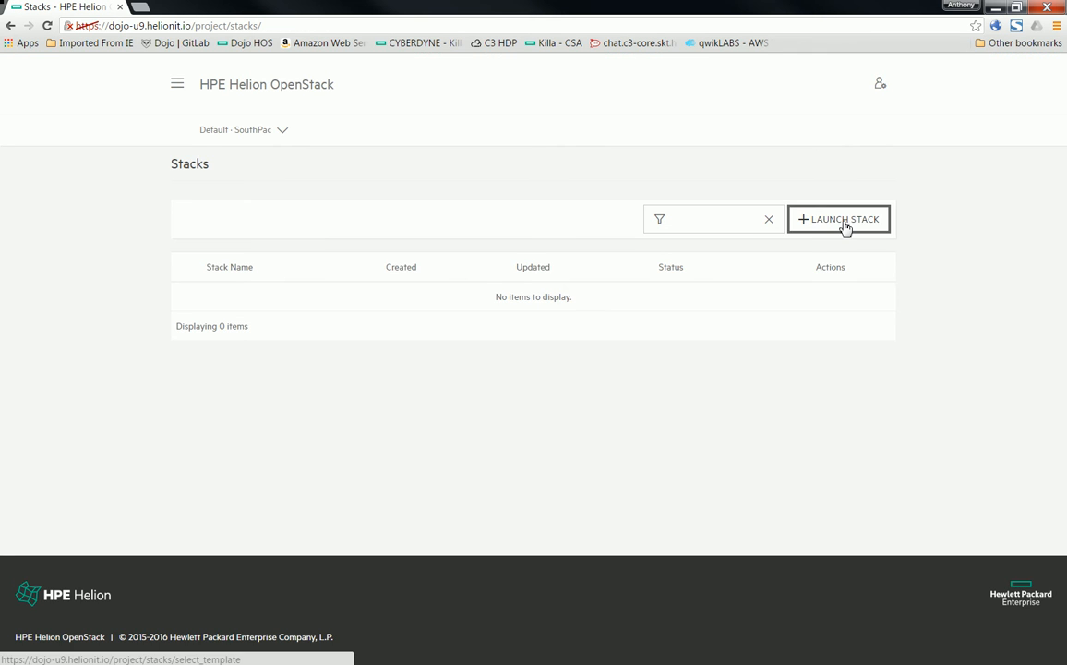
{"action": "left_click", "coordinate": [842, 218]}
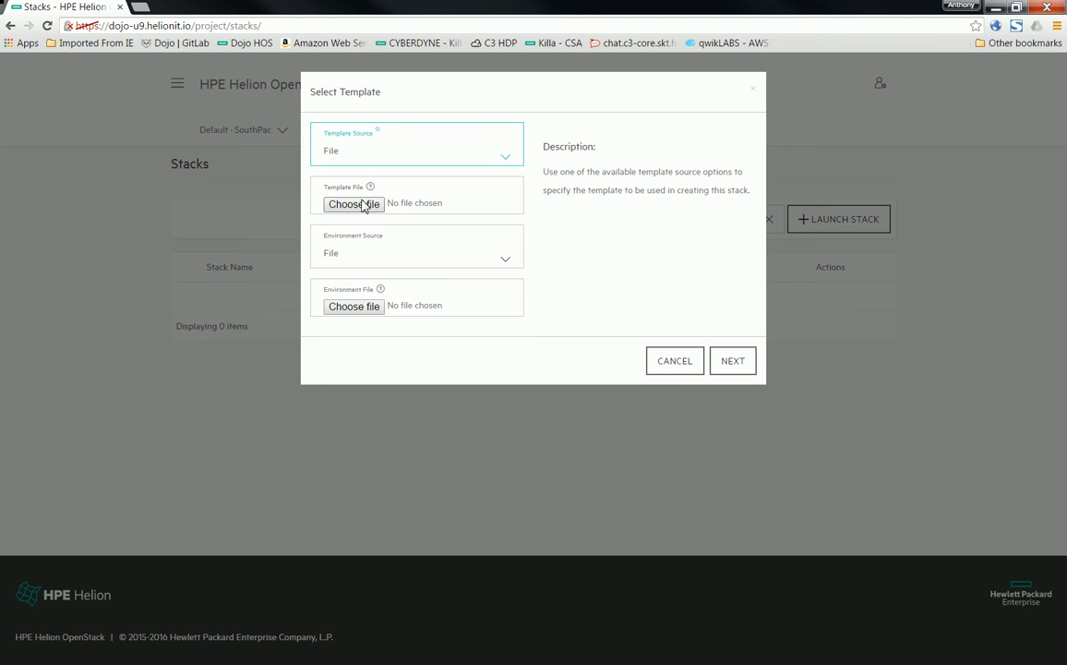
Select and load the local template file 1HeatTwoTierAnthony.yml
{"action": "left_click", "coordinate": [353, 203]}
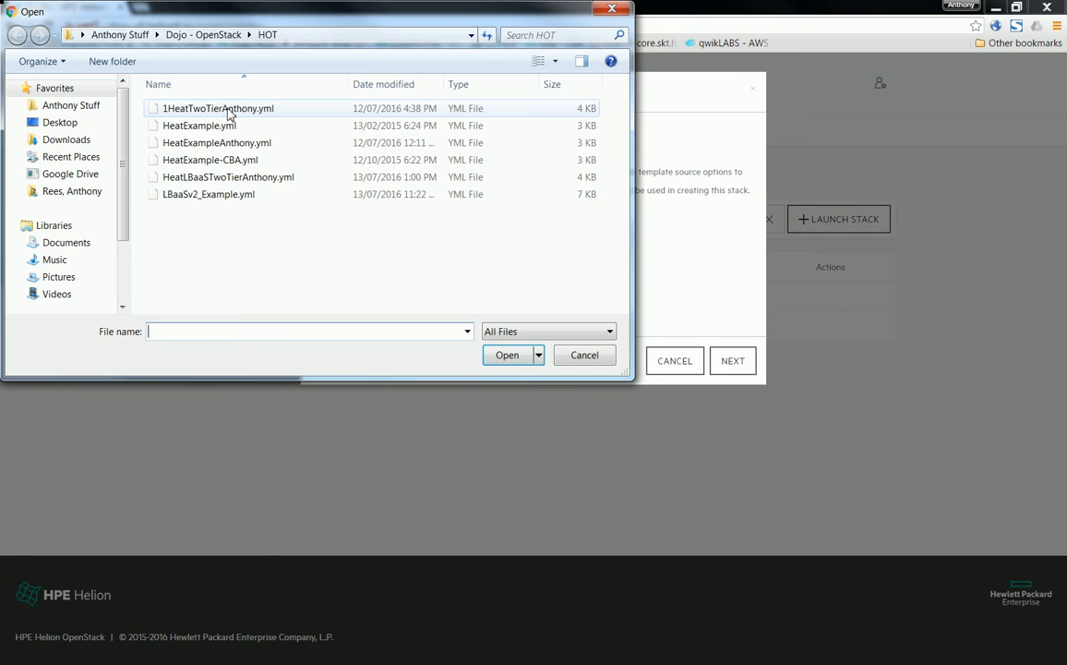
{"action": "left_click", "coordinate": [222, 108]}
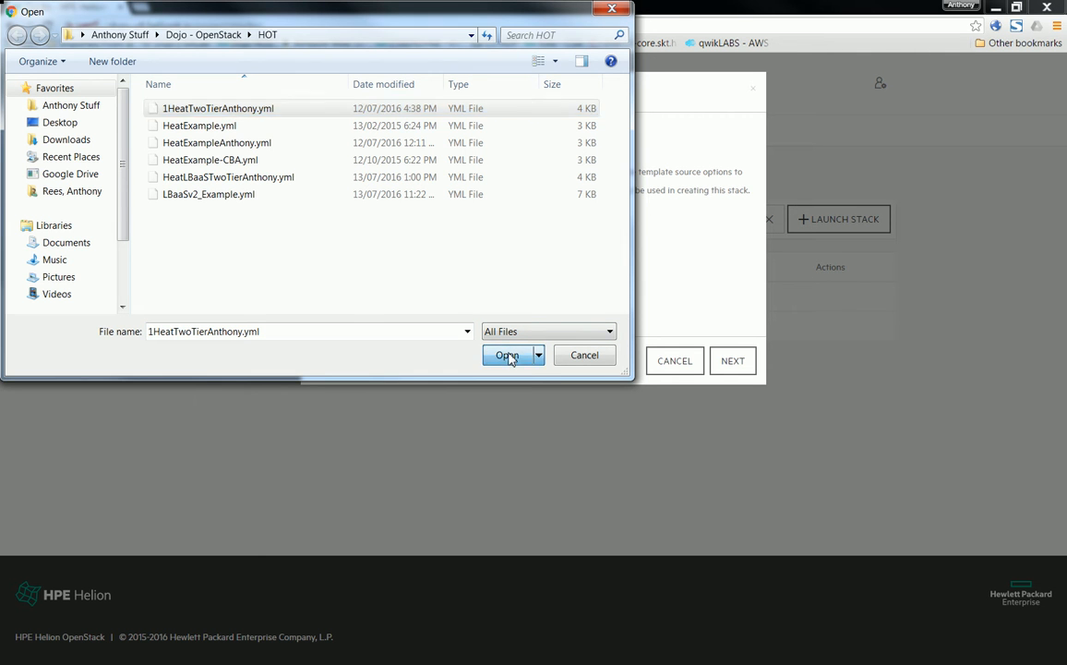
{"action": "left_click", "coordinate": [506, 355]}
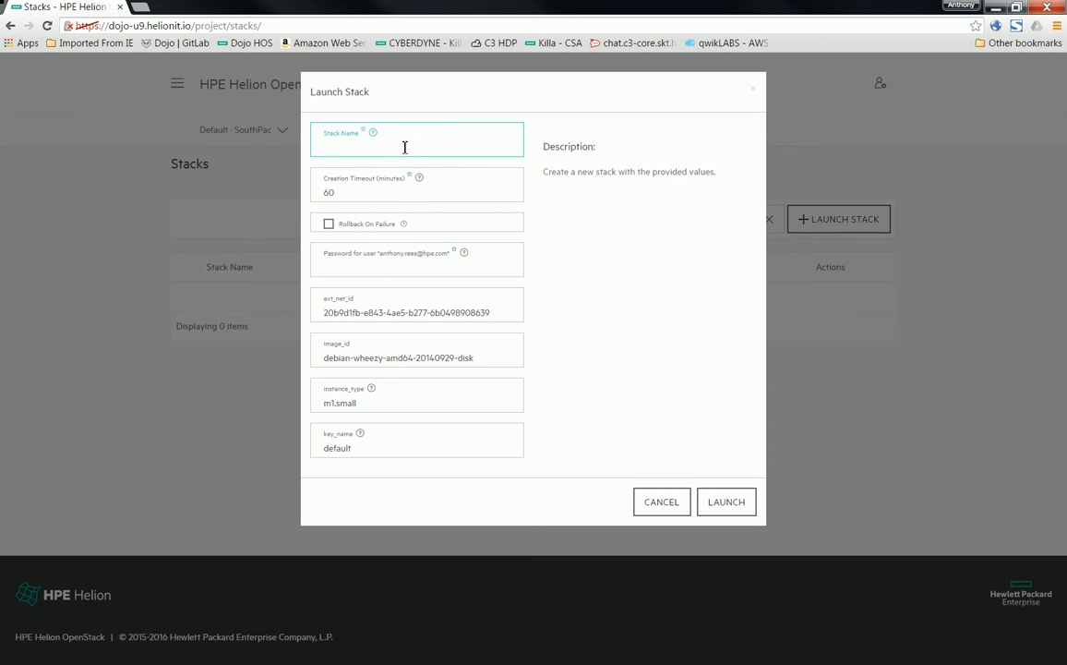
Name the stack 'anthony', enter the account password, and launch it
{"action": "type", "text": "antho"}
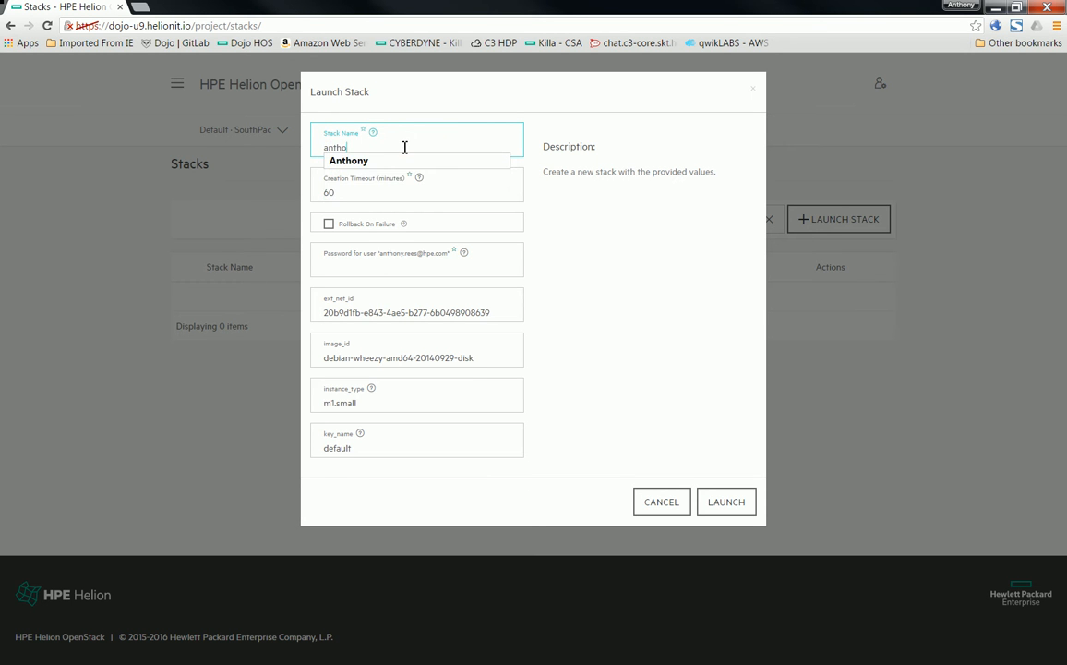
{"action": "left_click", "coordinate": [416, 192]}
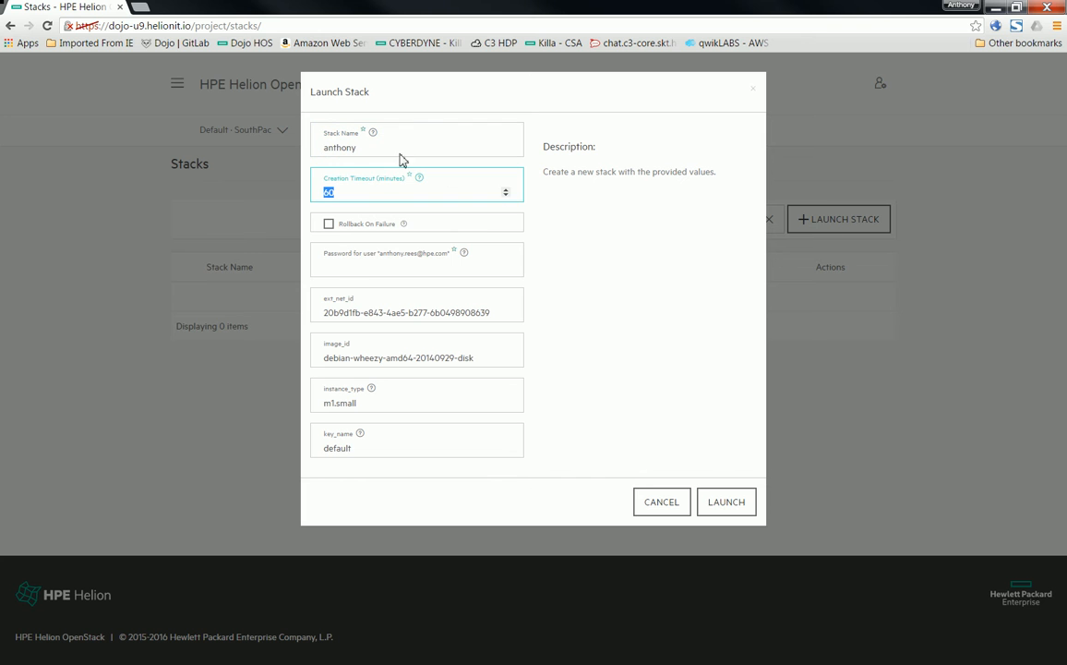
{"action": "left_click", "coordinate": [416, 267]}
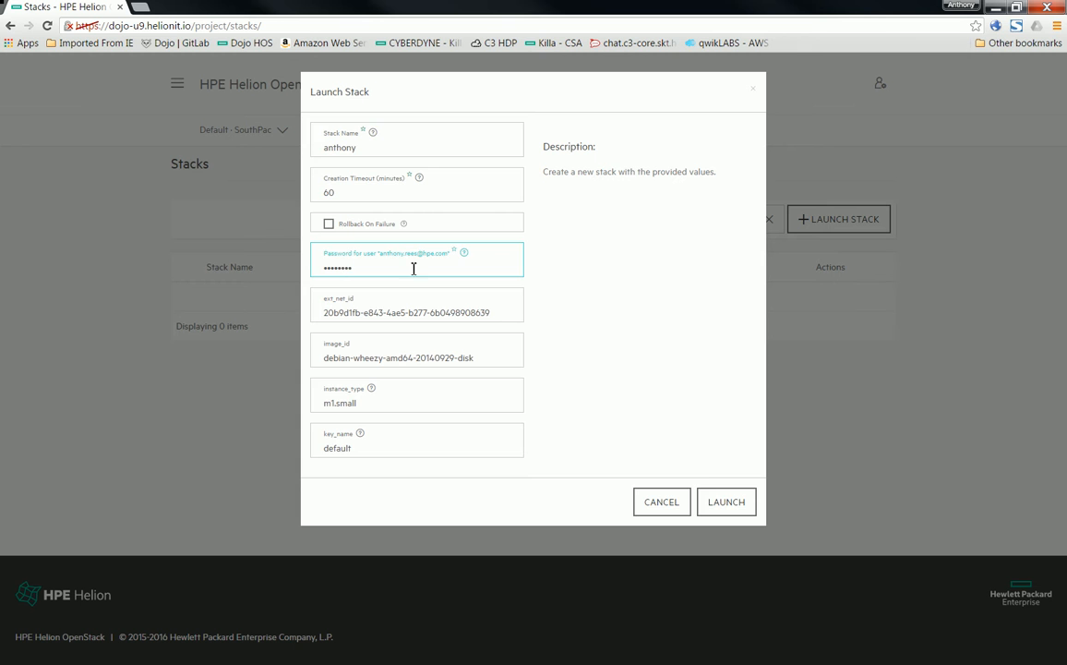
{"action": "left_click", "coordinate": [726, 501]}
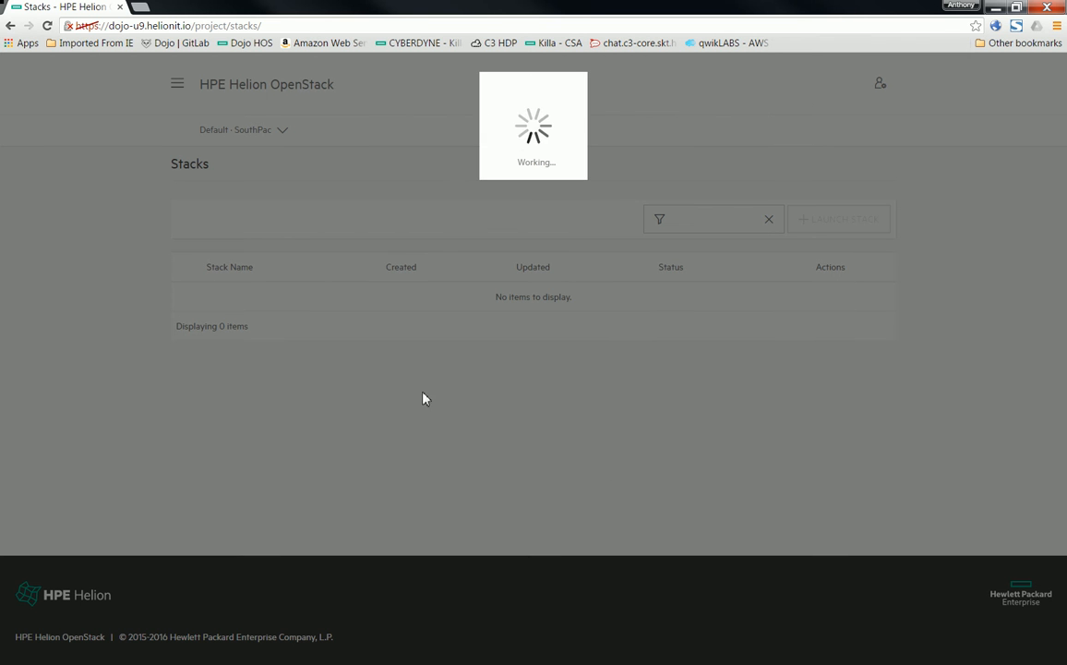
{"action": "mouse_move", "coordinate": [125, 181]}
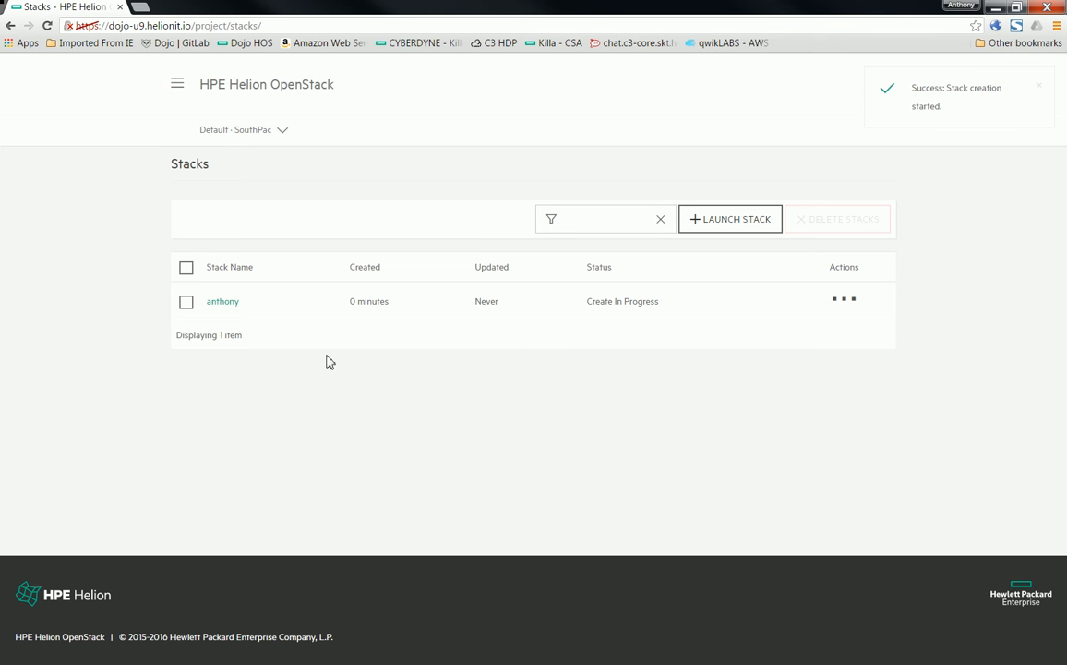
{"action": "mouse_move", "coordinate": [222, 301]}
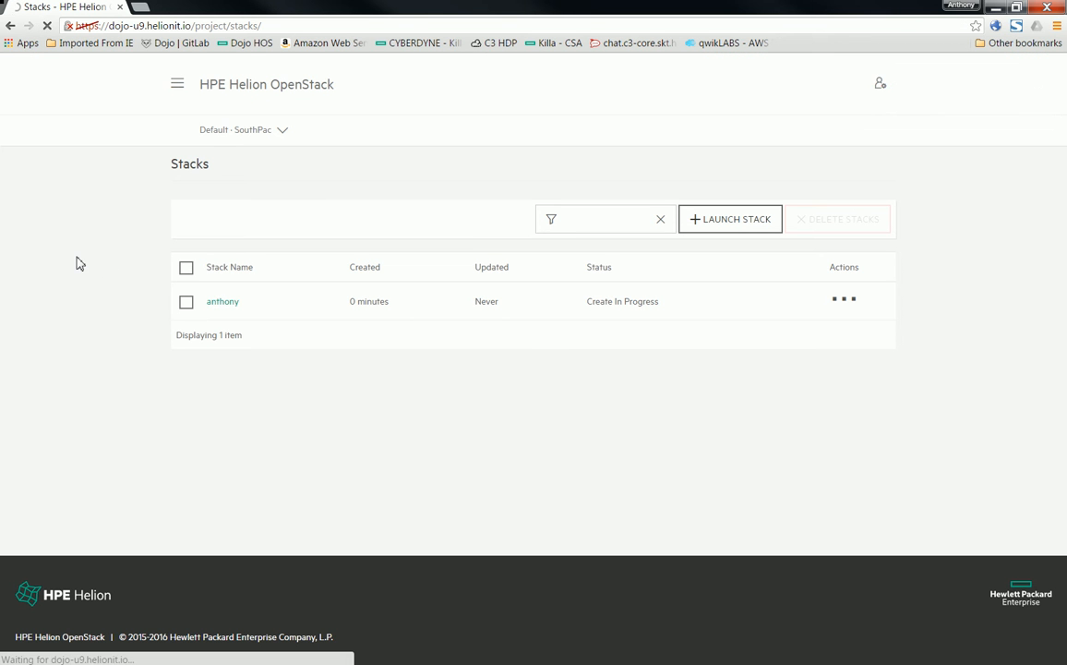
Open the anthony stack's details to watch its topology, then bring up the side menu
{"action": "left_click", "coordinate": [222, 301]}
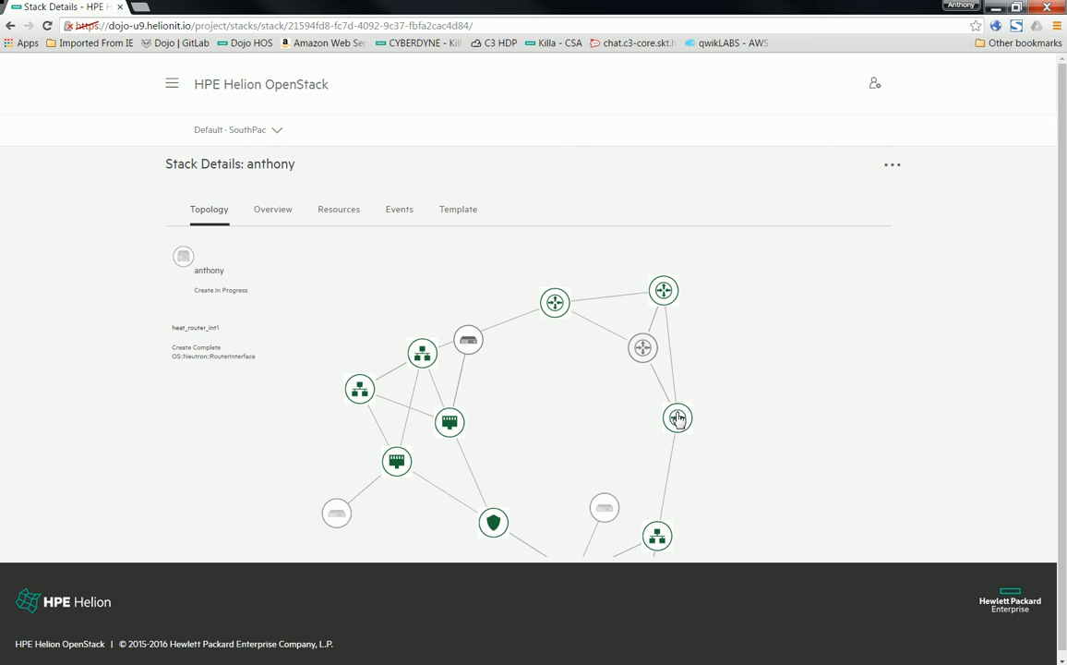
{"action": "left_click", "coordinate": [193, 84]}
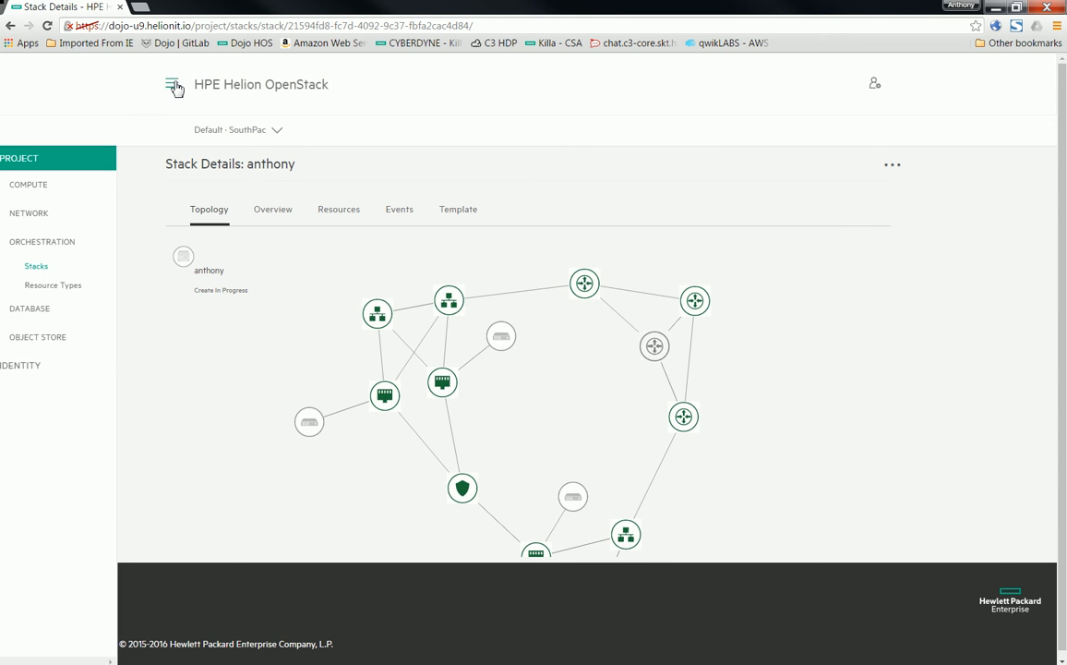
On Network Topology, inspect Anthony-router-01, Anthony-network-01, Anthony-Web-instance-01 and Anthony-DB-instance-03
{"action": "left_click", "coordinate": [170, 84]}
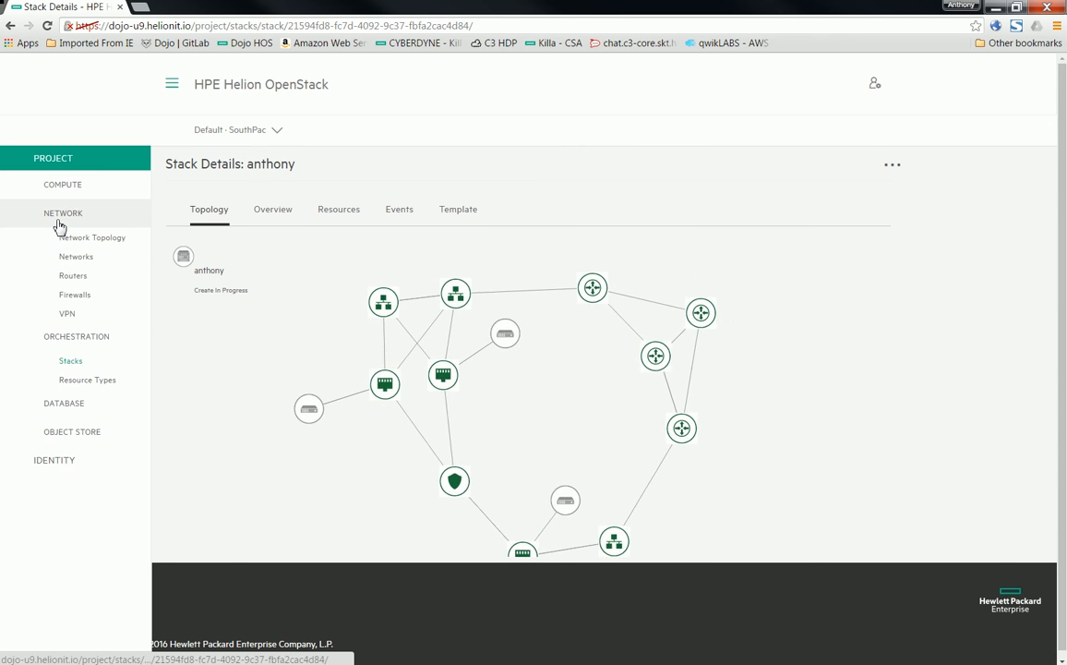
{"action": "left_click", "coordinate": [93, 237]}
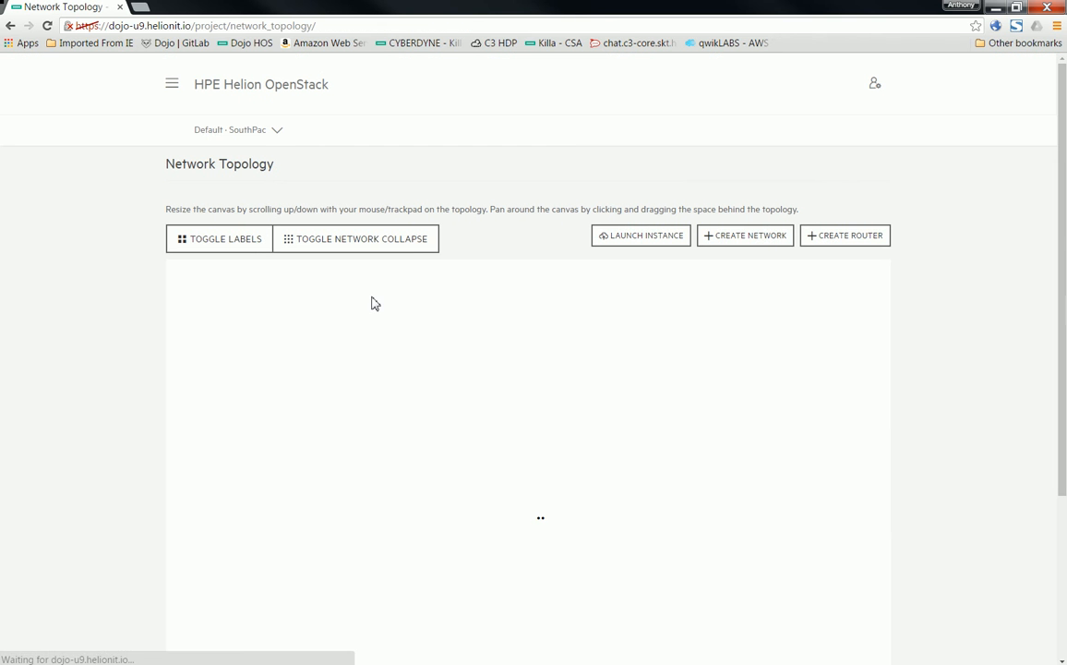
{"action": "mouse_move", "coordinate": [941, 354]}
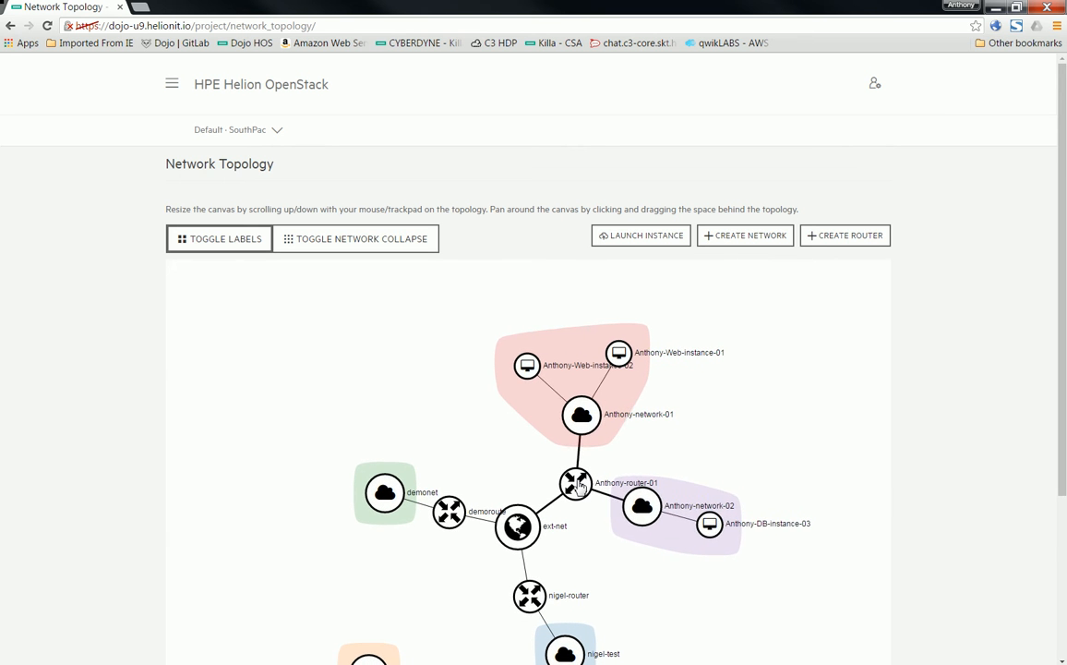
{"action": "left_click", "coordinate": [576, 484]}
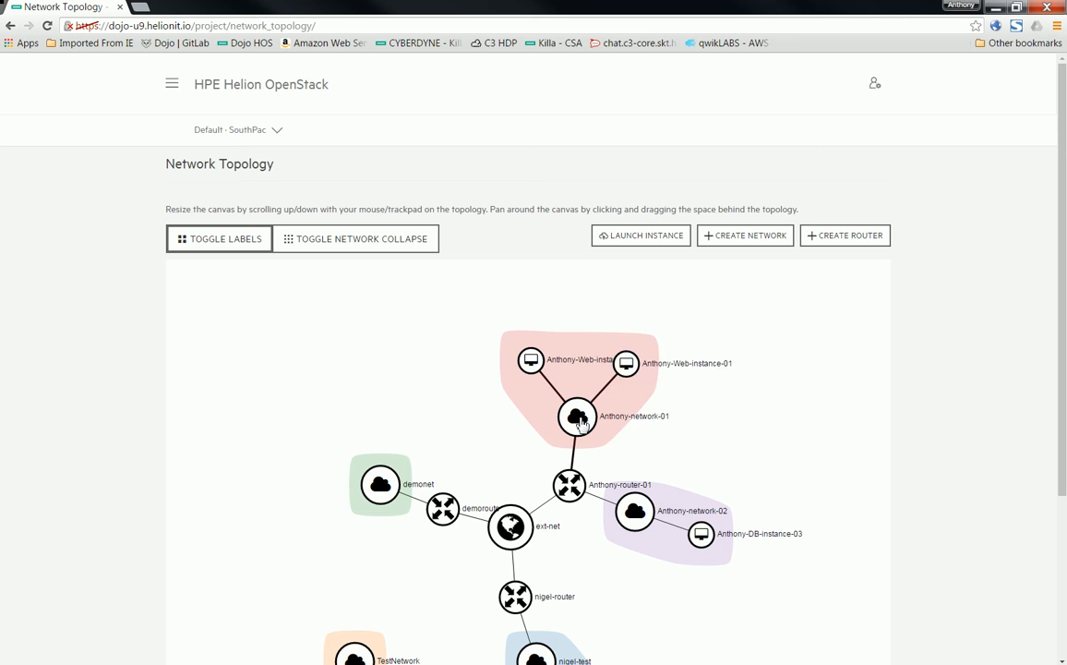
{"action": "left_click", "coordinate": [574, 417]}
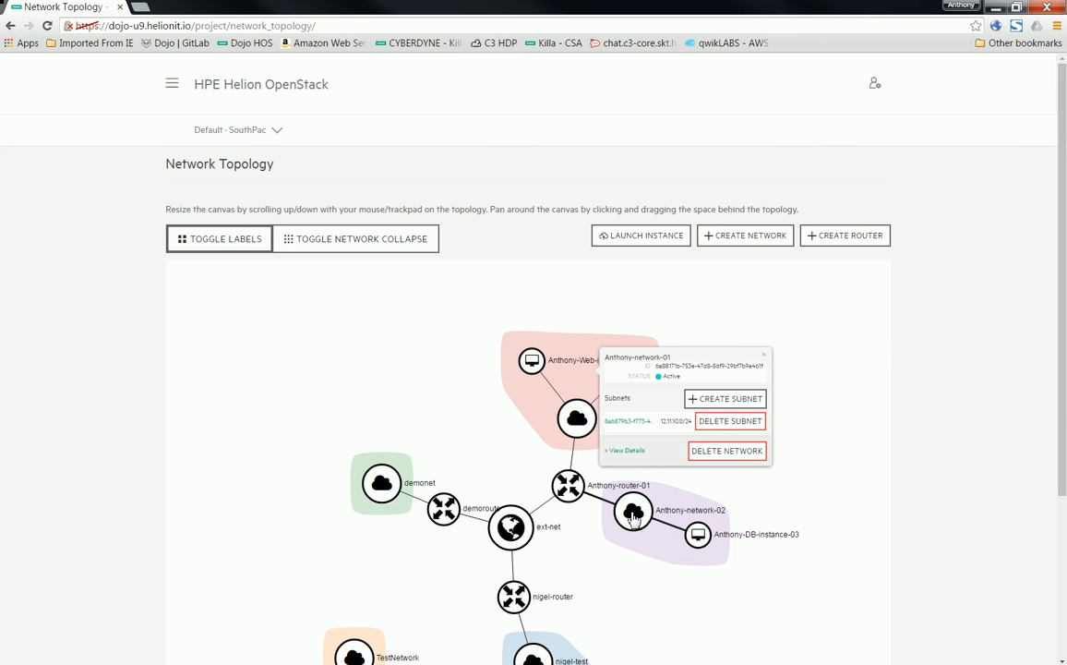
{"action": "left_click", "coordinate": [627, 511]}
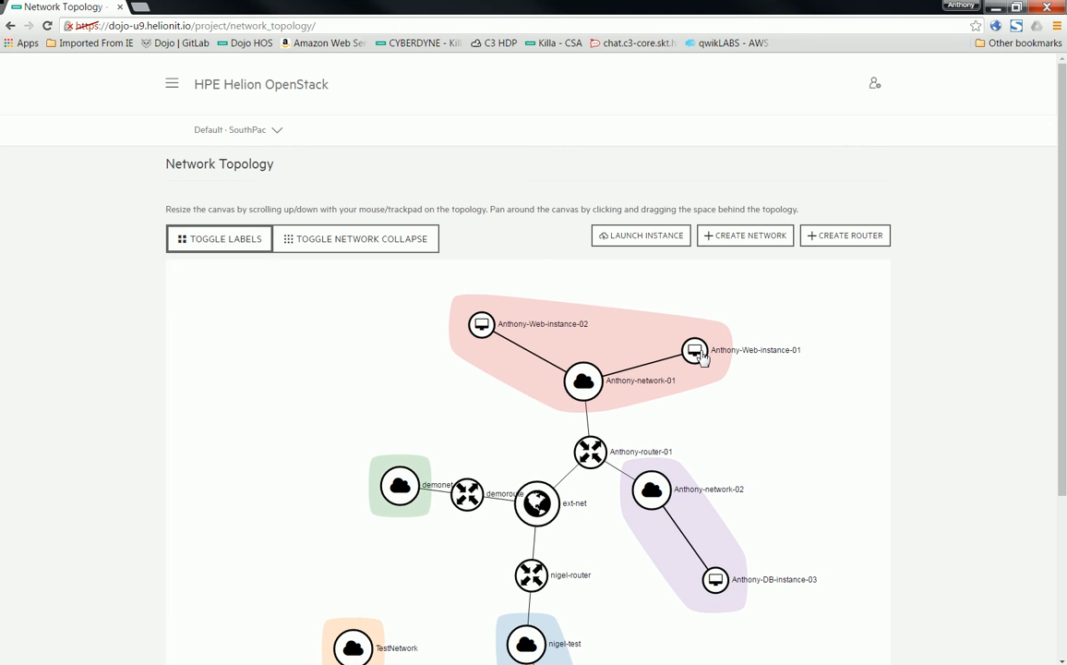
{"action": "left_click", "coordinate": [694, 351]}
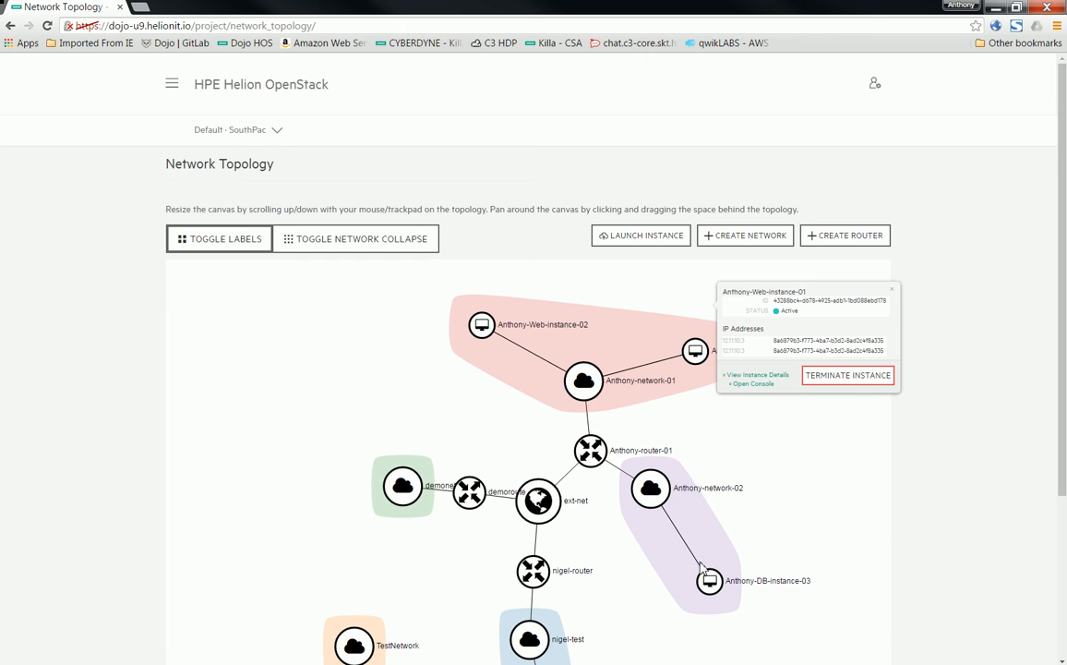
{"action": "left_click", "coordinate": [706, 581]}
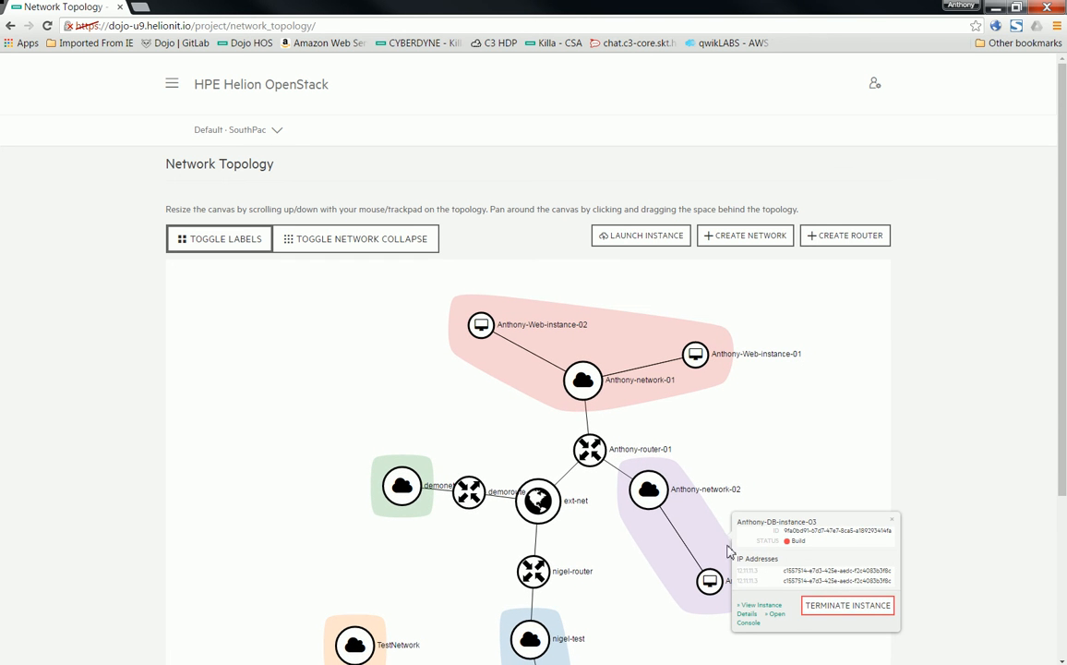
{"action": "left_click", "coordinate": [173, 84]}
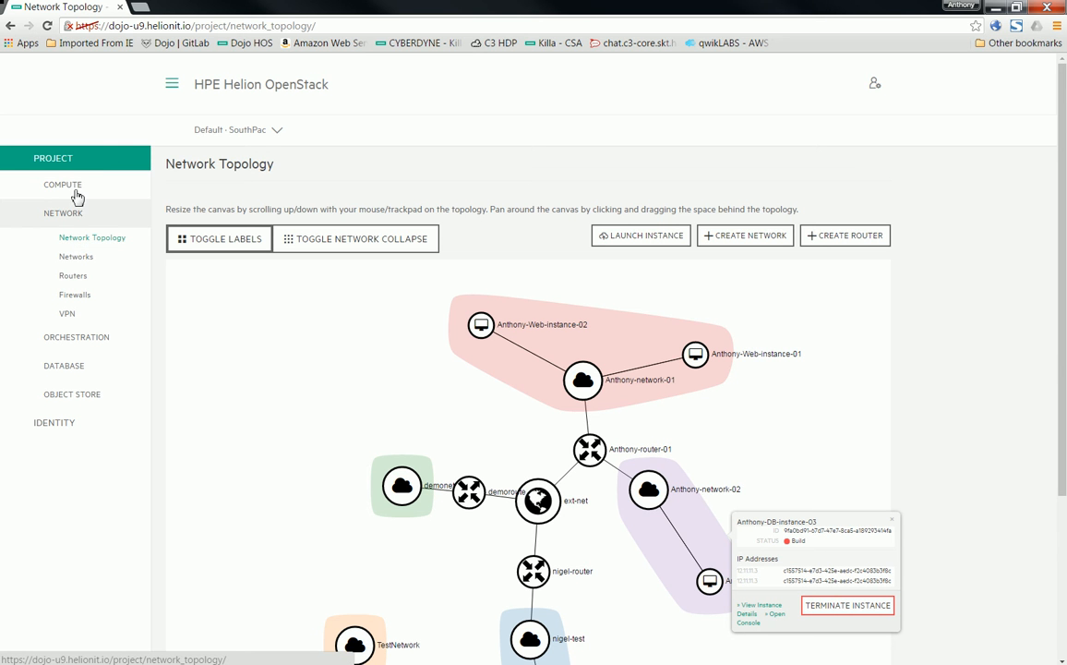
Open Anthony-Web-instance-02's details, review its console log, then switch to its interactive console
{"action": "left_click", "coordinate": [62, 183]}
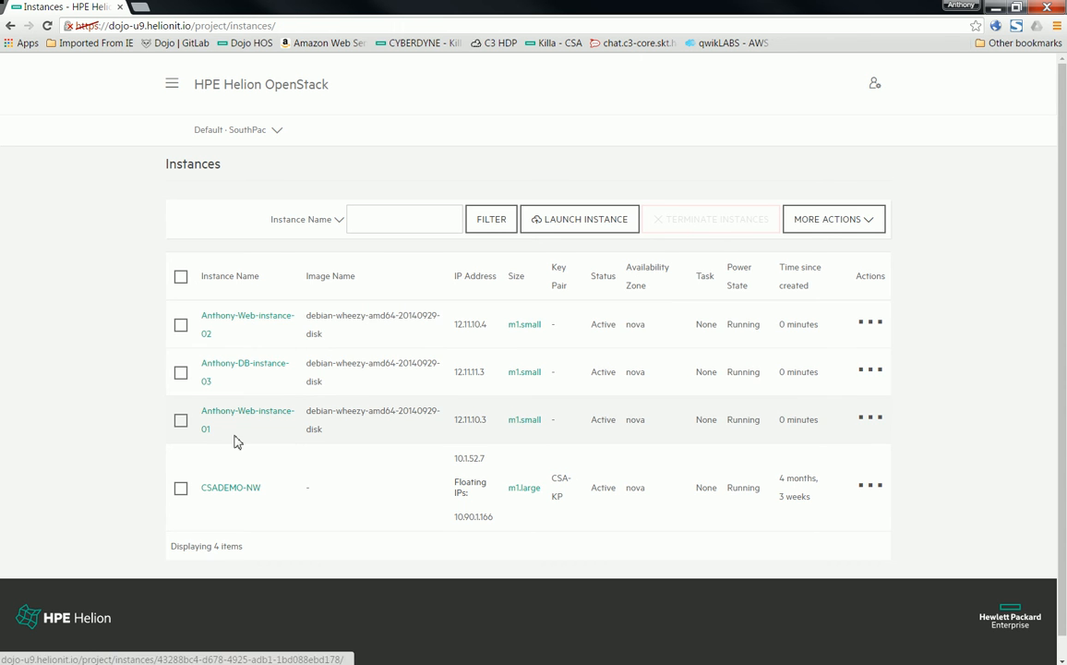
{"action": "mouse_move", "coordinate": [245, 380]}
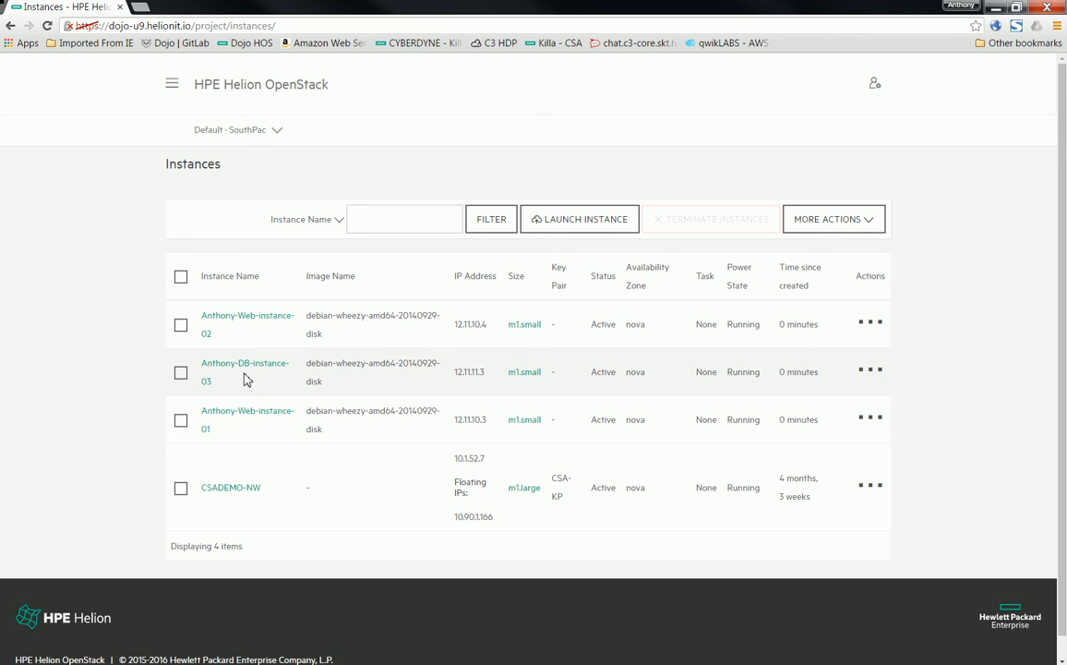
{"action": "mouse_move", "coordinate": [256, 323]}
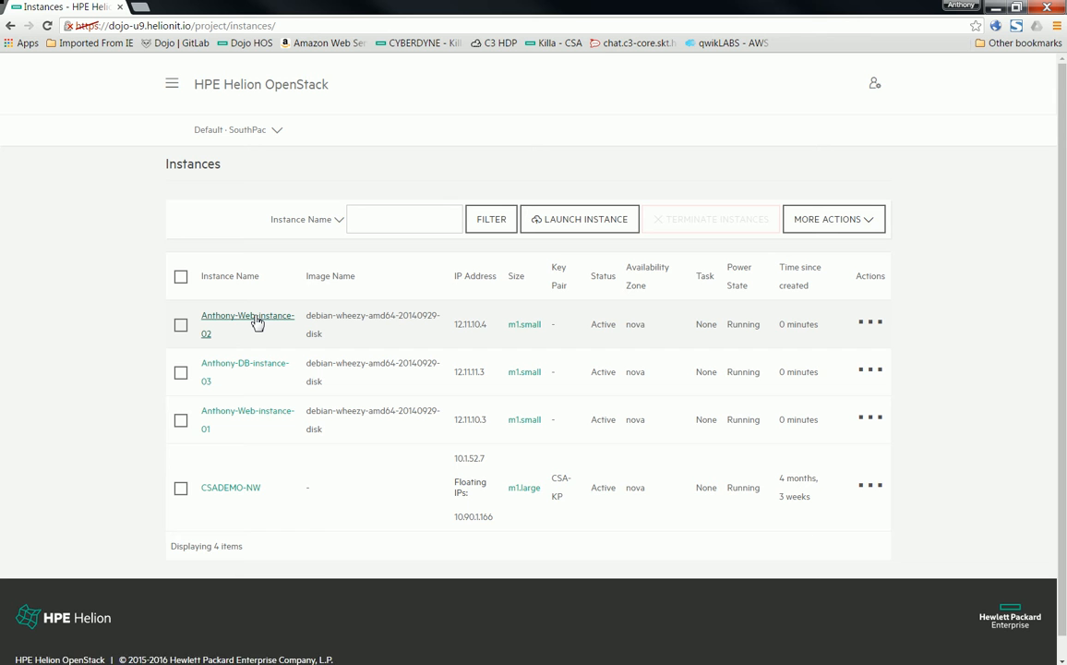
{"action": "left_click", "coordinate": [248, 324]}
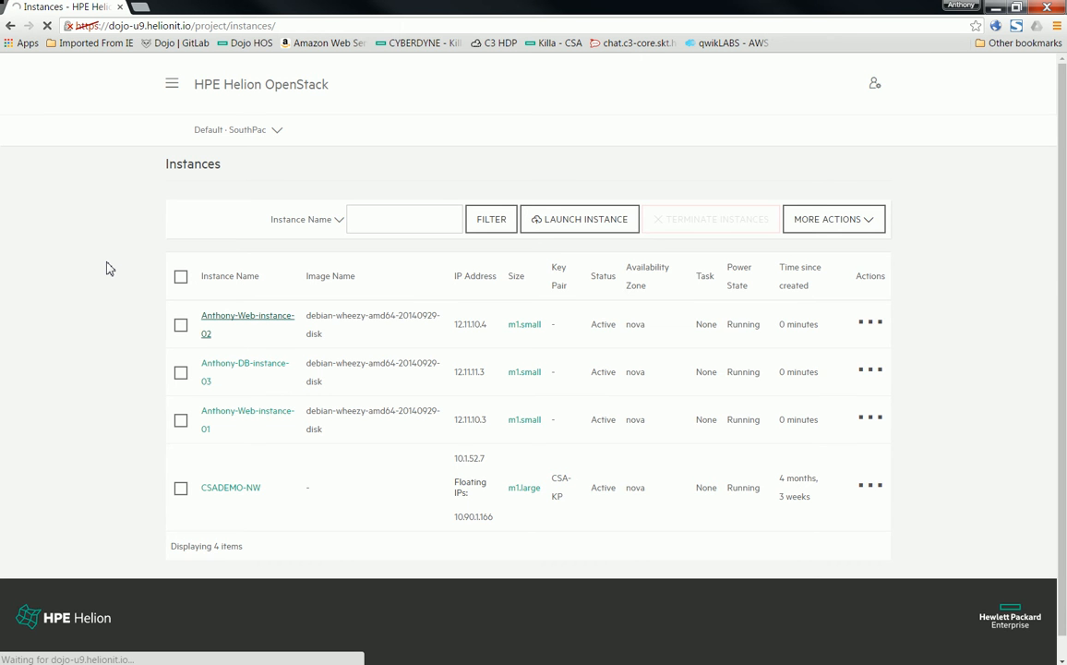
{"action": "left_click", "coordinate": [246, 315]}
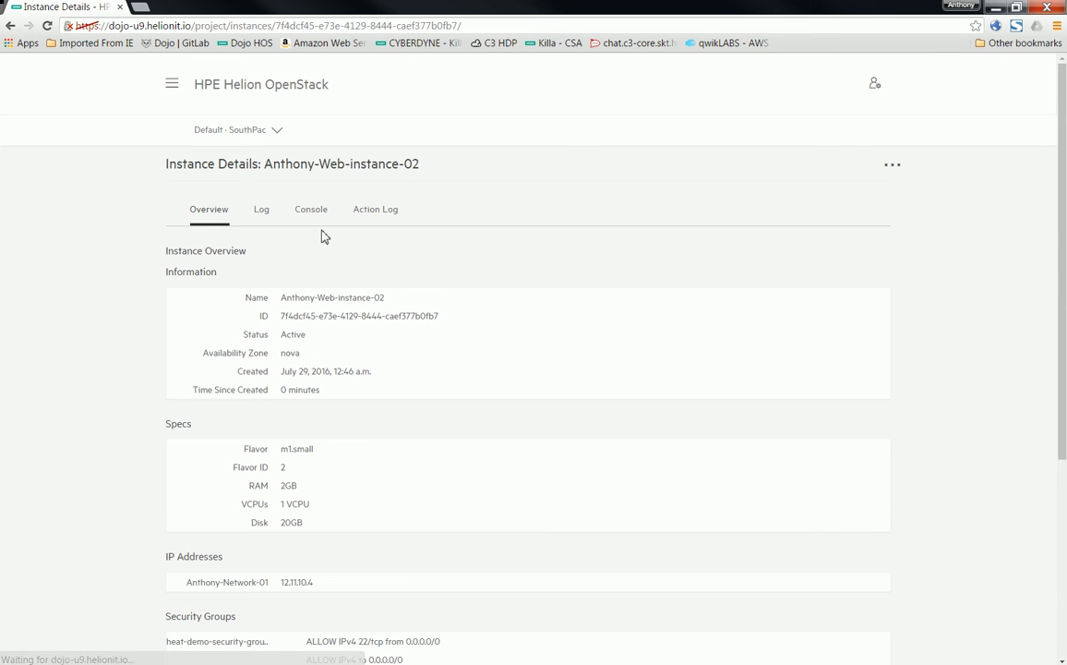
{"action": "left_click", "coordinate": [261, 209]}
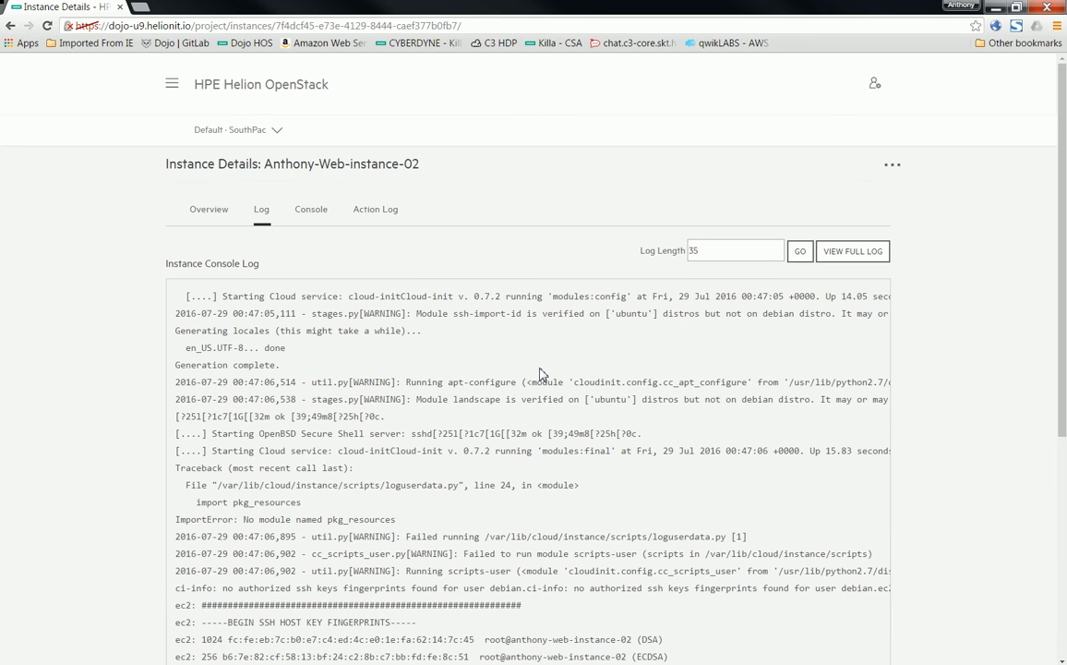
{"action": "mouse_move", "coordinate": [412, 486]}
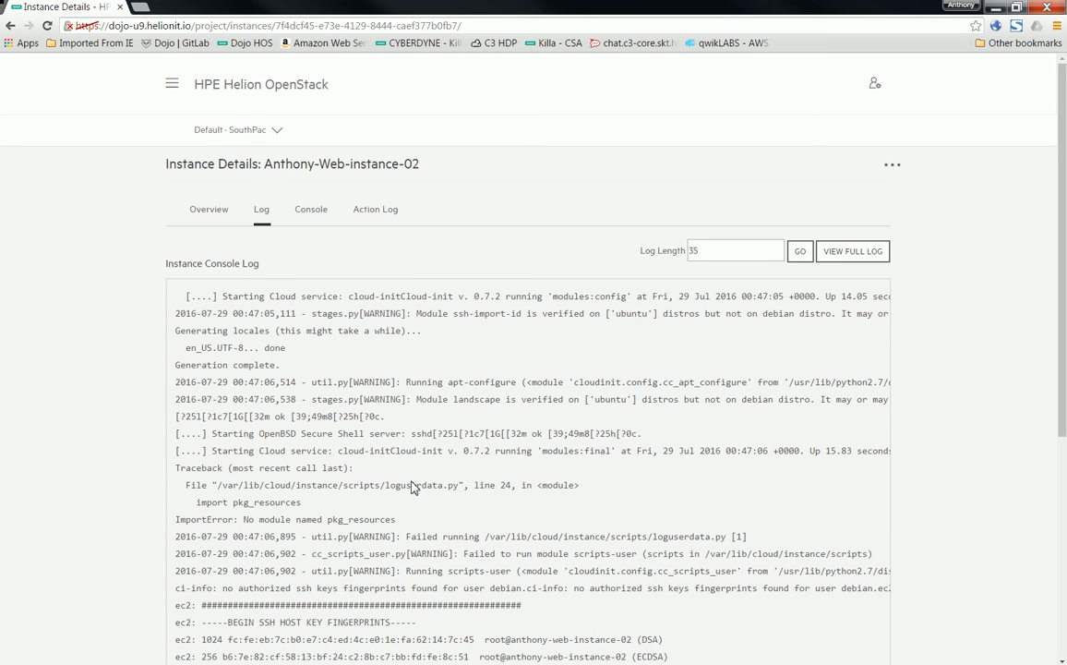
{"action": "left_click", "coordinate": [316, 209]}
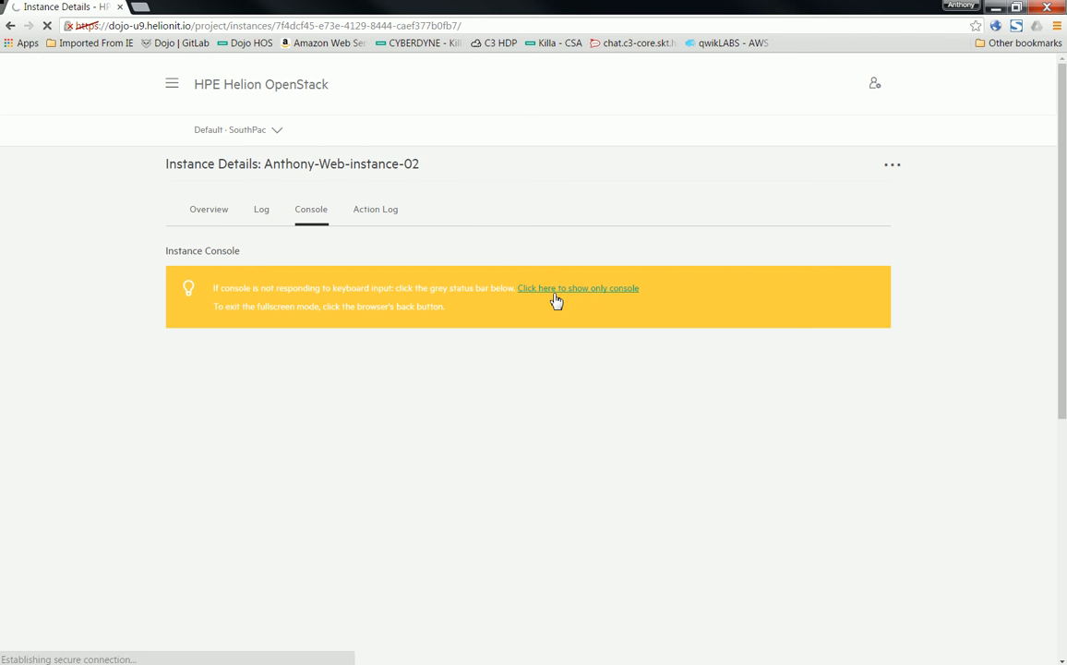
{"action": "right_click", "coordinate": [577, 287]}
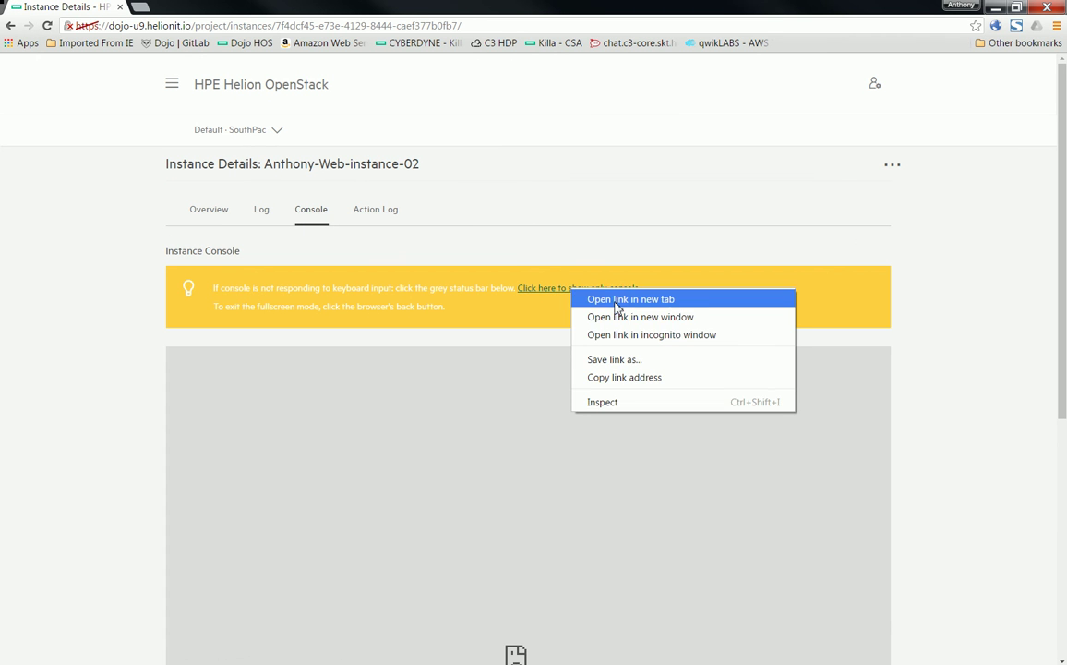
{"action": "left_click", "coordinate": [635, 298]}
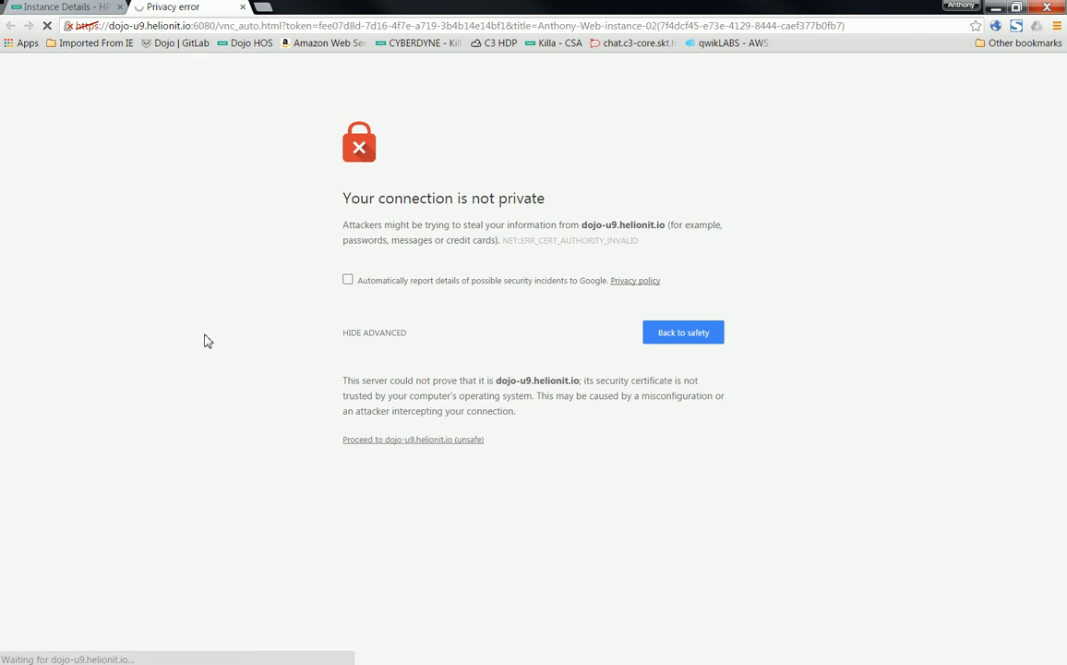
{"action": "left_click", "coordinate": [413, 440]}
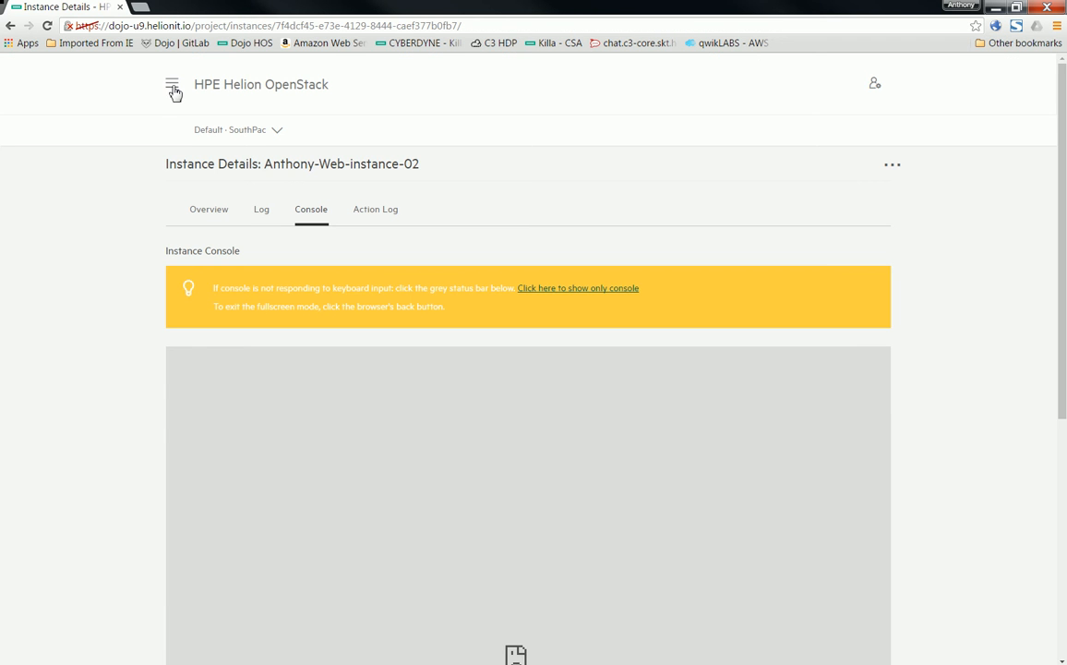
Show the anthony stack's Template tab via Orchestration > Stacks
{"action": "left_click", "coordinate": [171, 84]}
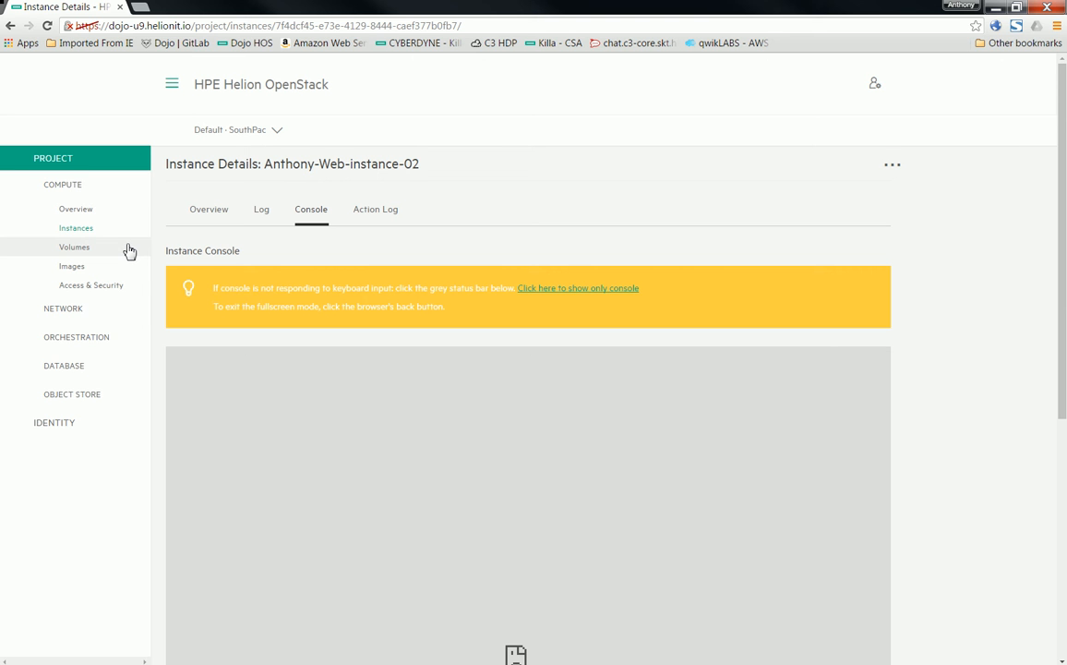
{"action": "left_click", "coordinate": [77, 336]}
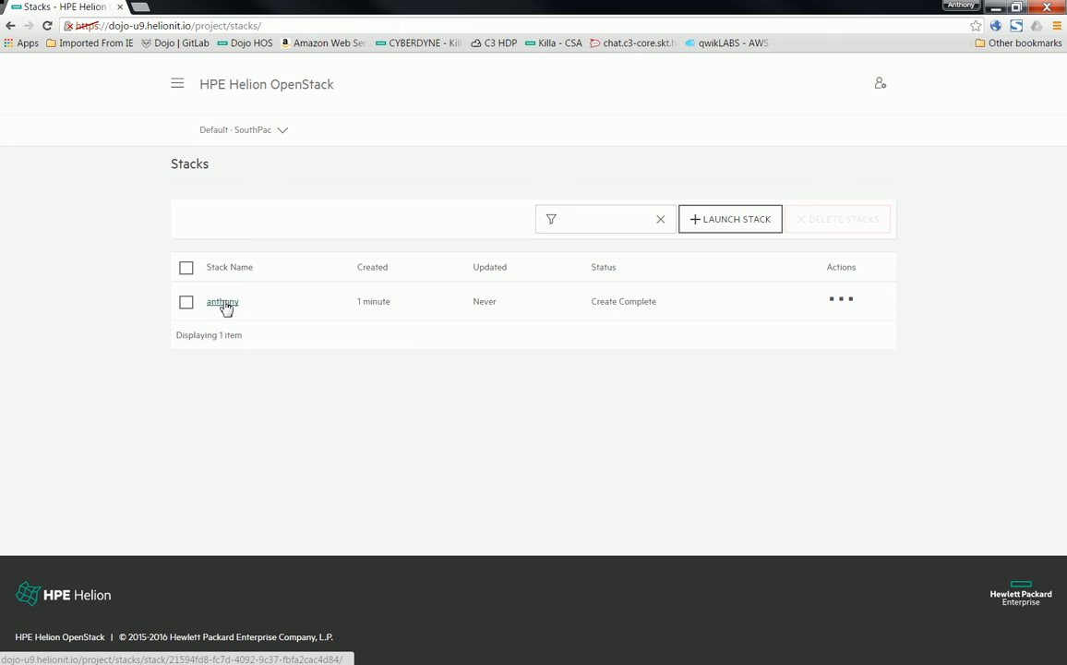
{"action": "left_click", "coordinate": [222, 302]}
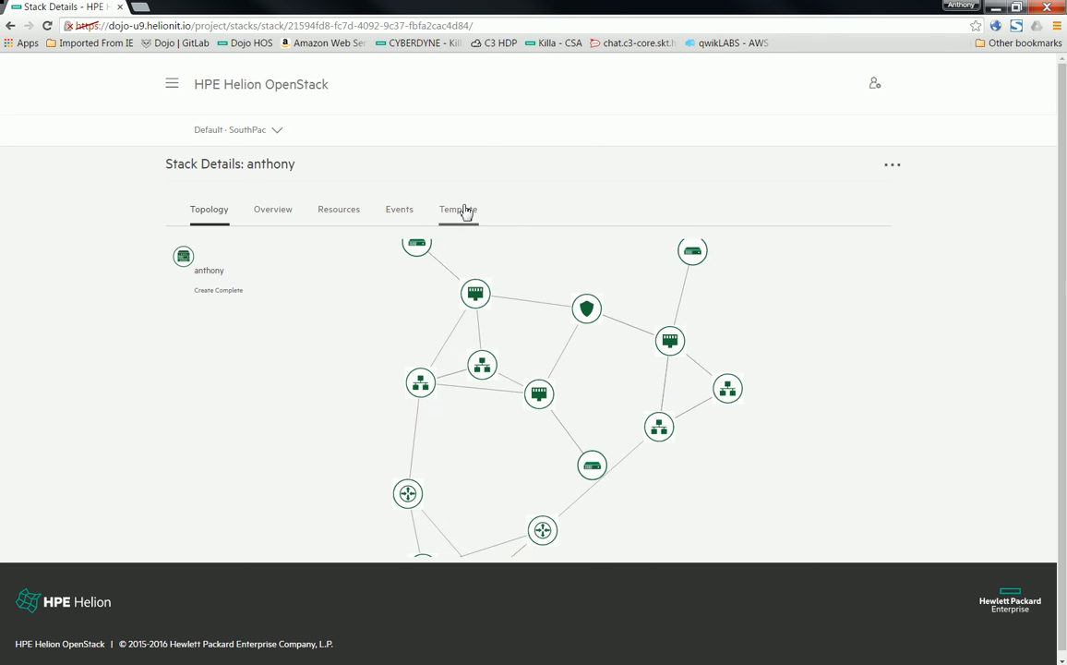
{"action": "left_click", "coordinate": [458, 209]}
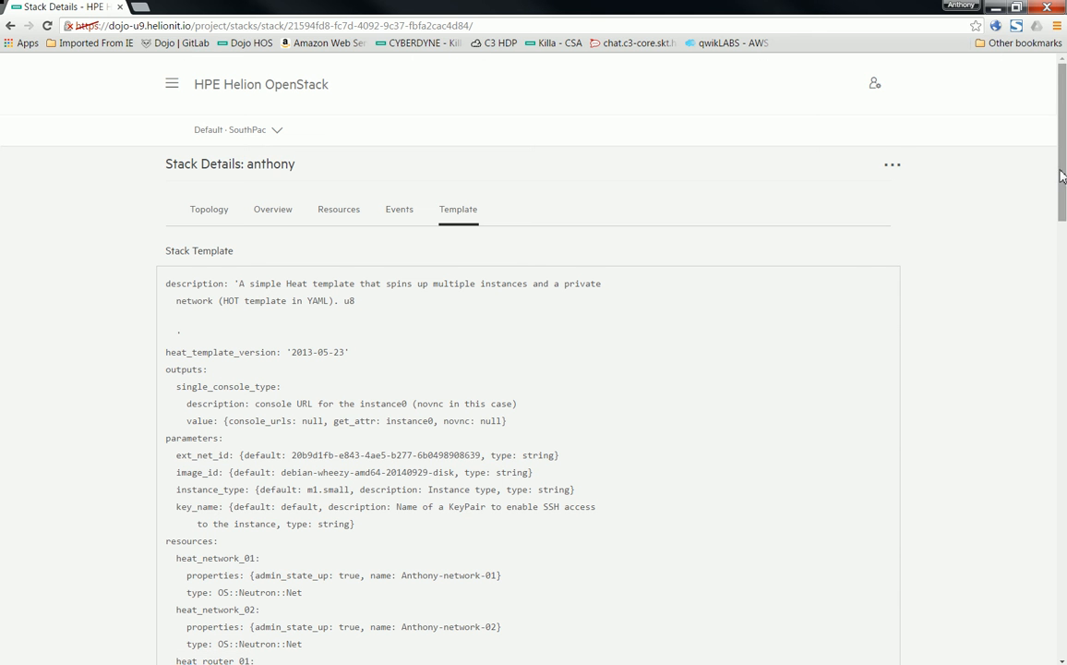
Scroll the template and highlight the heat_network_01, heat_network_02 and heat_router_01 definitions
{"action": "scroll", "scroll_direction": "down", "scroll_amount": 3}
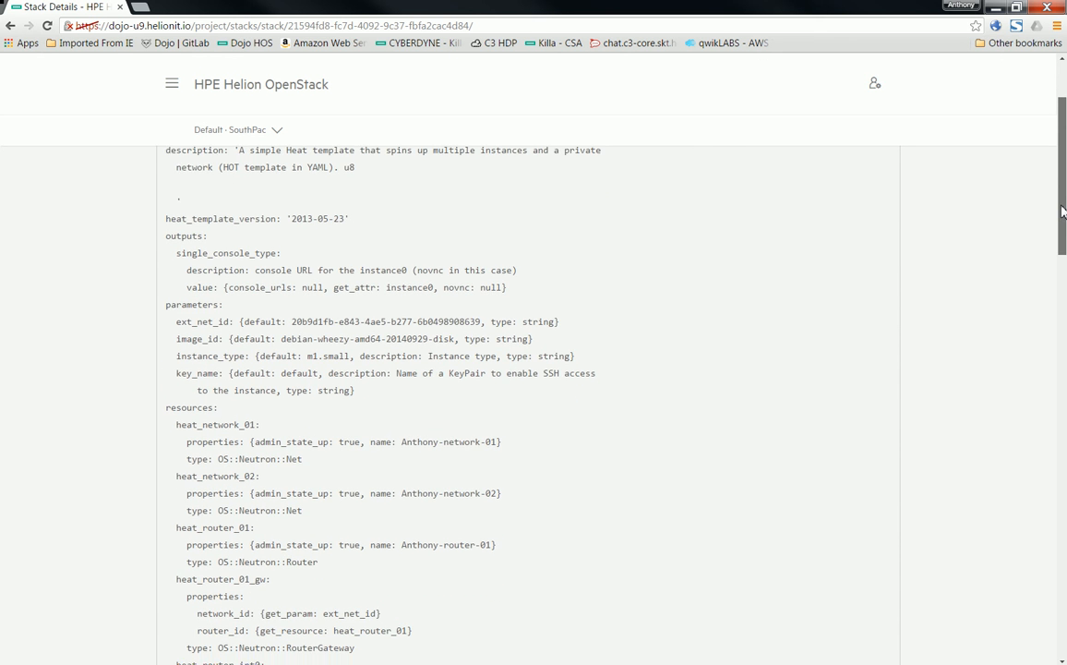
{"action": "scroll", "scroll_direction": "down", "scroll_amount": 3}
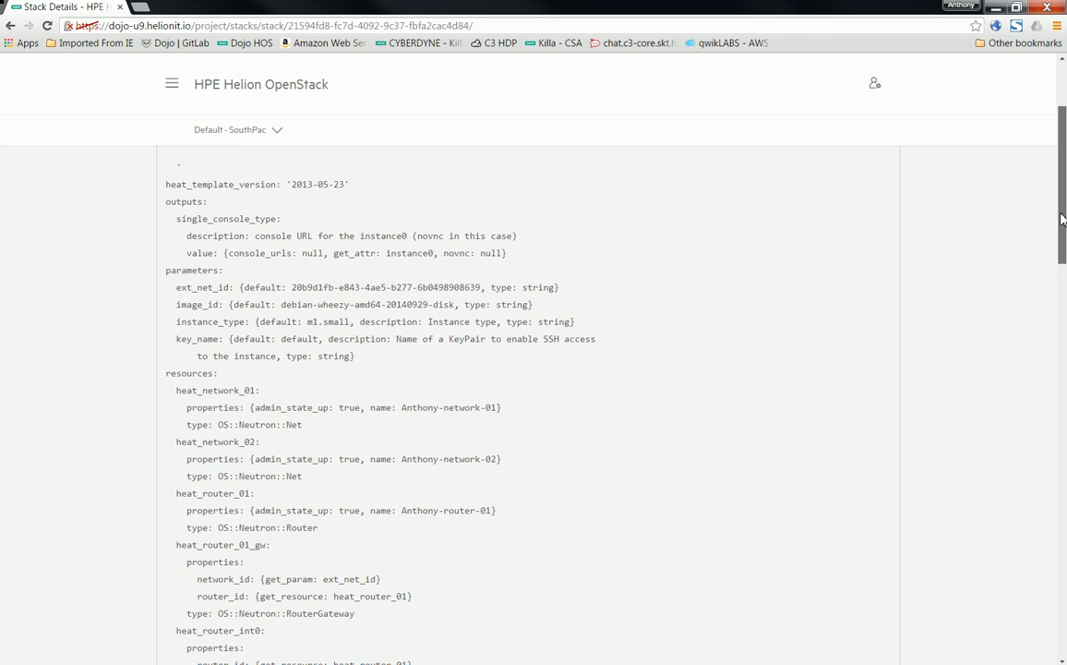
{"action": "scroll", "scroll_direction": "down", "scroll_amount": 3}
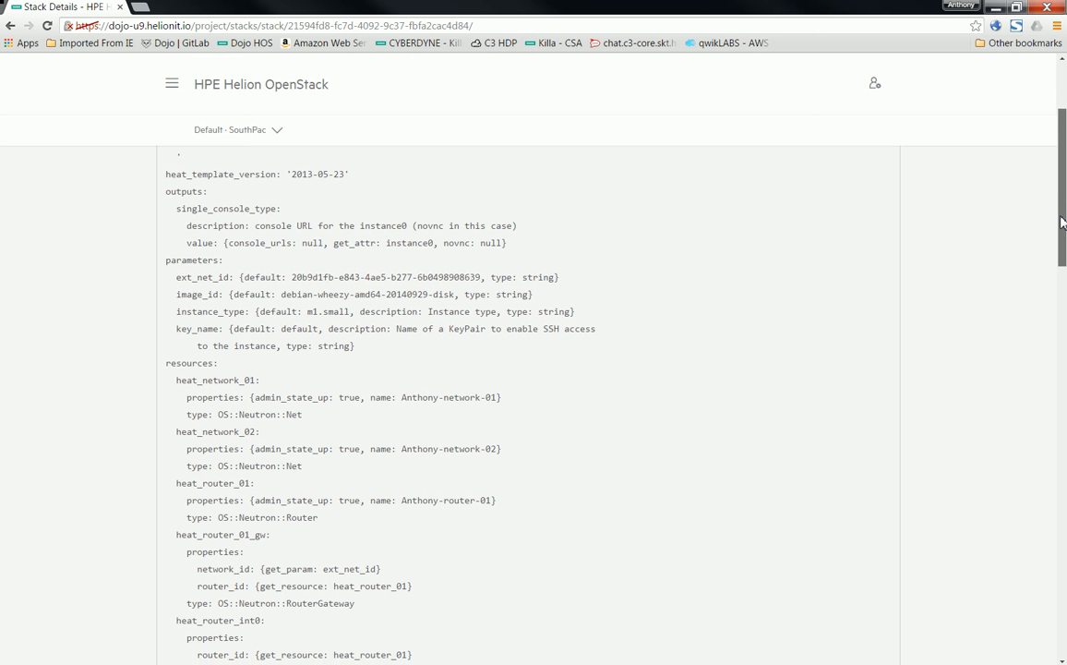
{"action": "scroll", "scroll_direction": "down", "scroll_amount": 3}
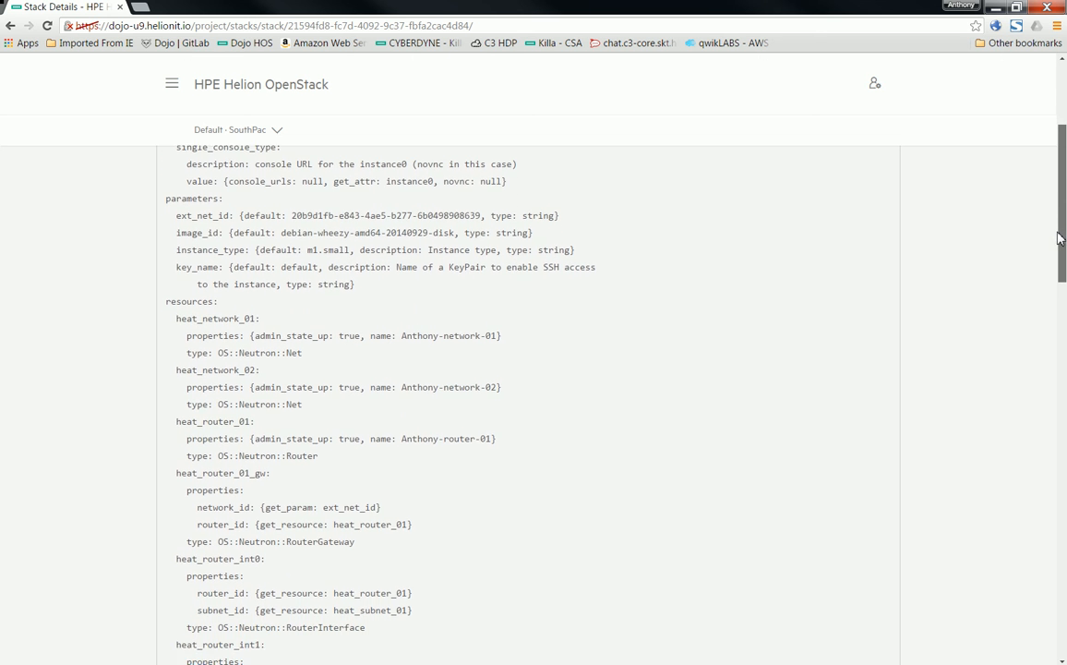
{"action": "scroll", "scroll_direction": "down", "scroll_amount": 3}
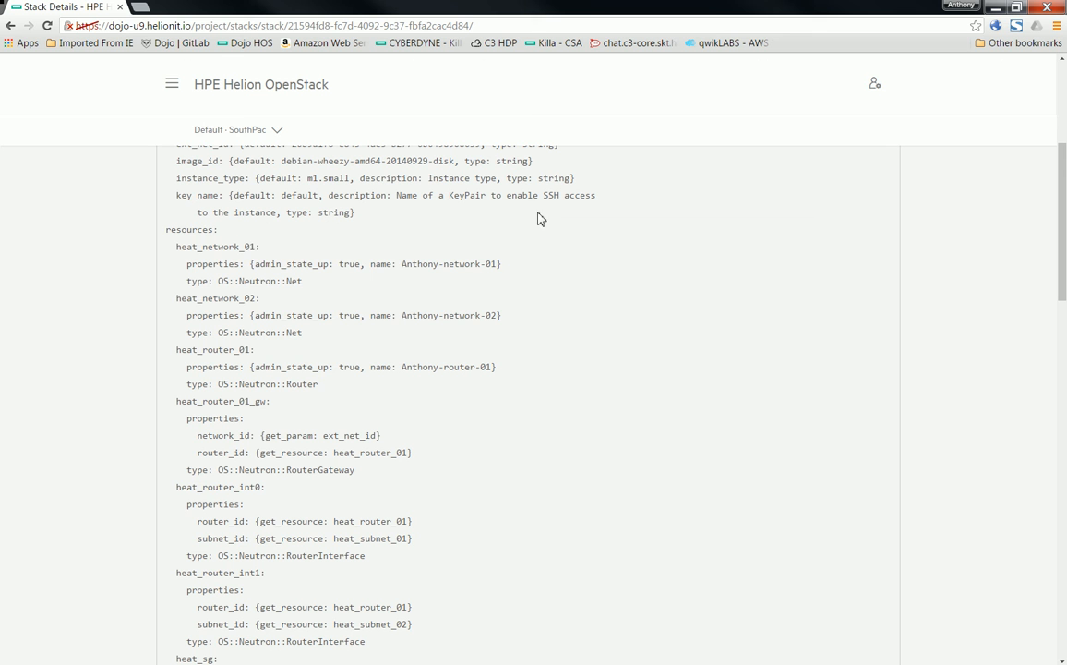
{"action": "left_click_drag", "start_coordinate": [176, 246], "coordinate": [328, 280]}
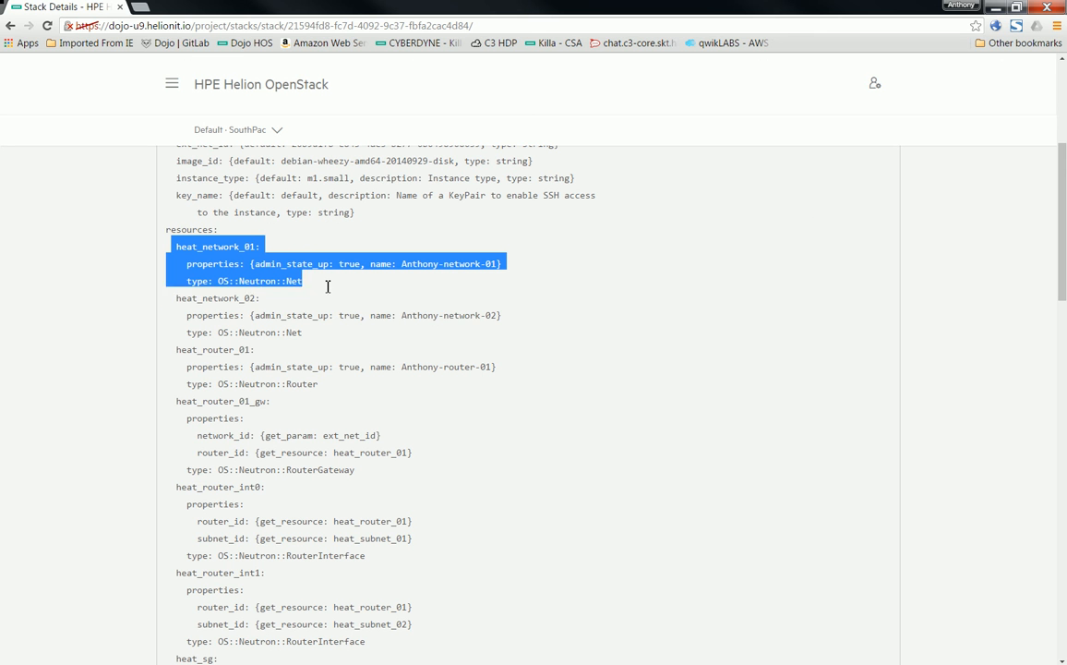
{"action": "left_click_drag", "start_coordinate": [327, 287], "coordinate": [327, 333]}
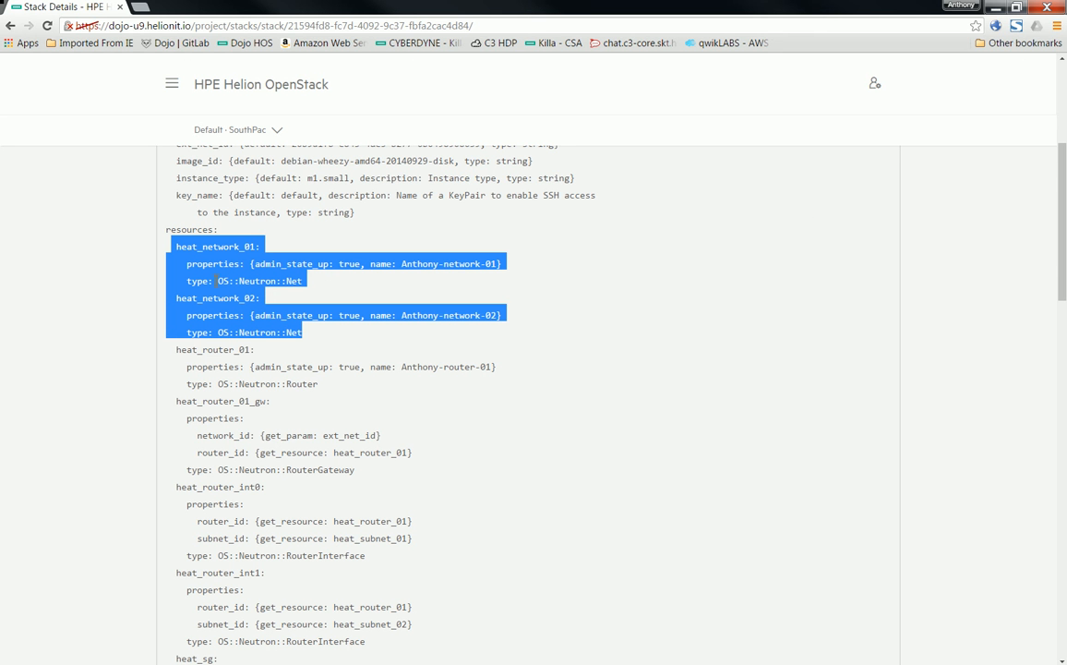
{"action": "left_click_drag", "start_coordinate": [177, 348], "coordinate": [346, 383]}
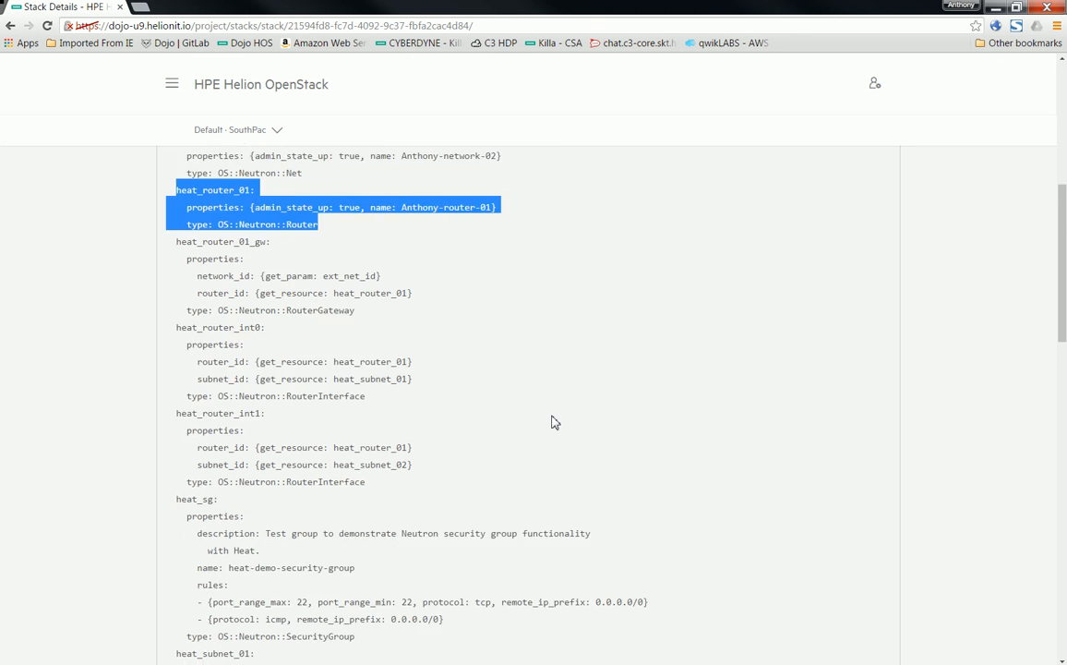
Scroll through the subnets, security group and three instance definitions to the template's end
{"action": "scroll", "scroll_direction": "down", "scroll_amount": 3}
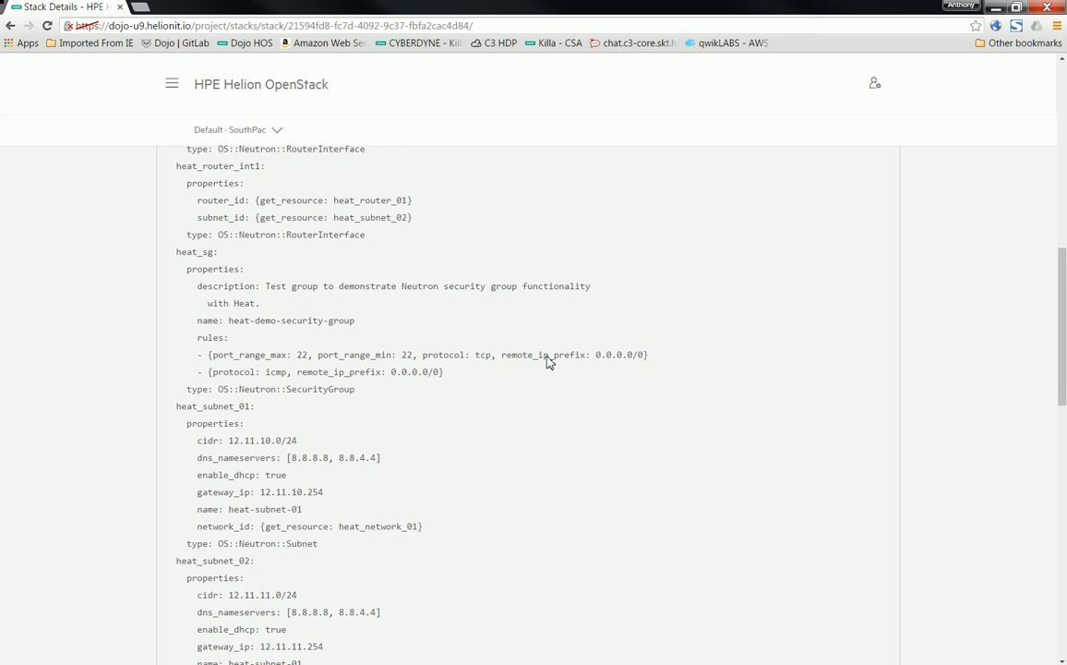
{"action": "scroll", "scroll_direction": "down", "scroll_amount": 3}
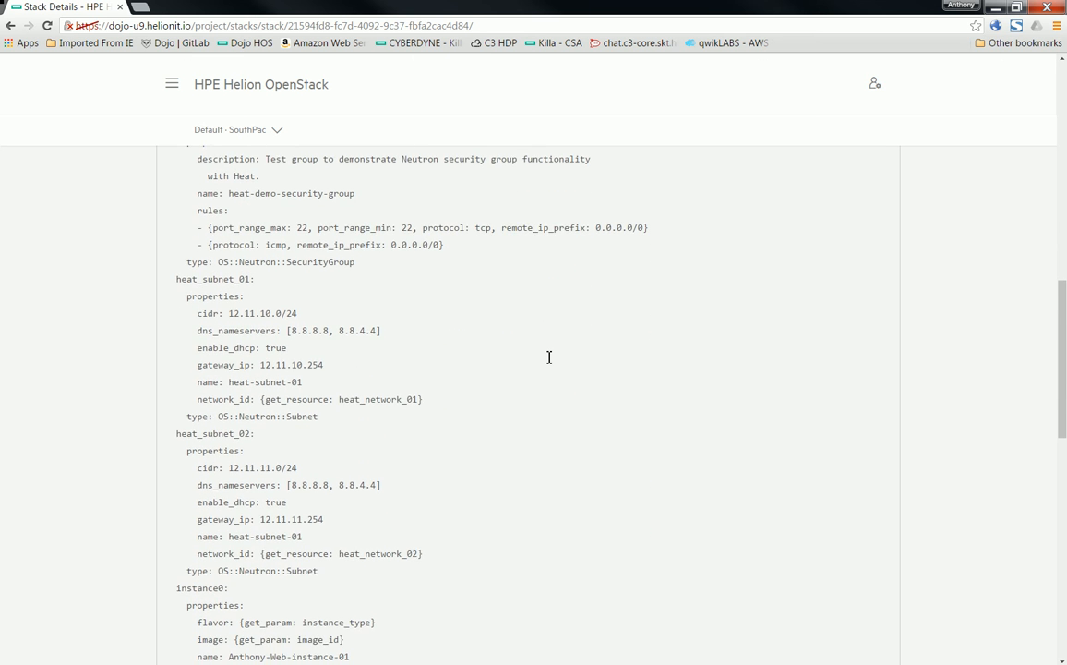
{"action": "scroll", "scroll_direction": "down", "scroll_amount": 3}
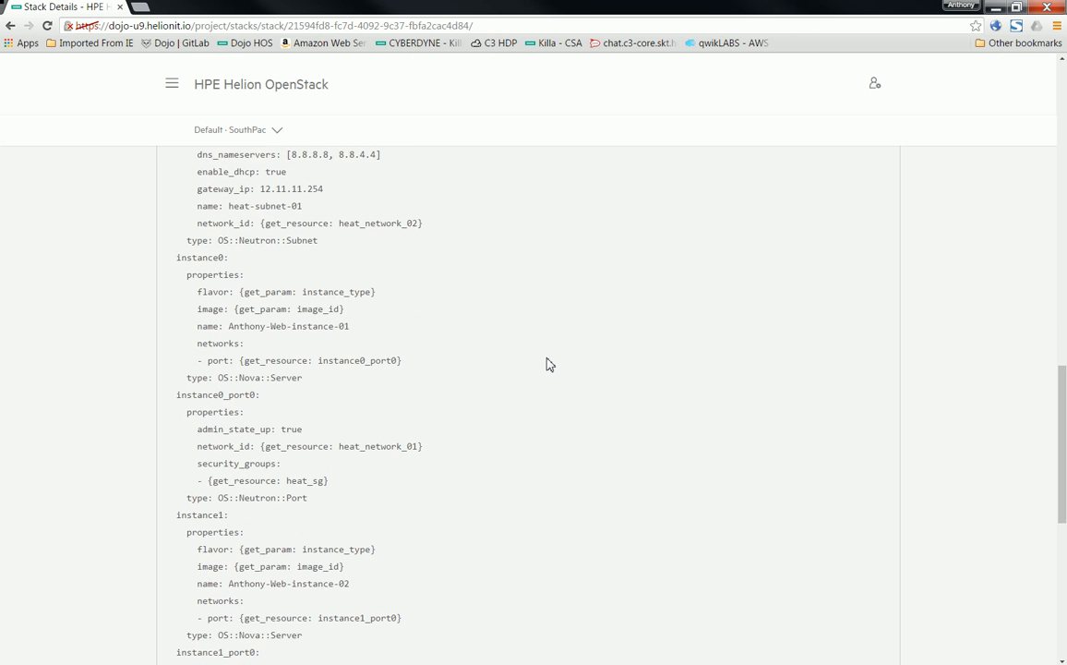
{"action": "scroll", "scroll_direction": "down", "scroll_amount": 3}
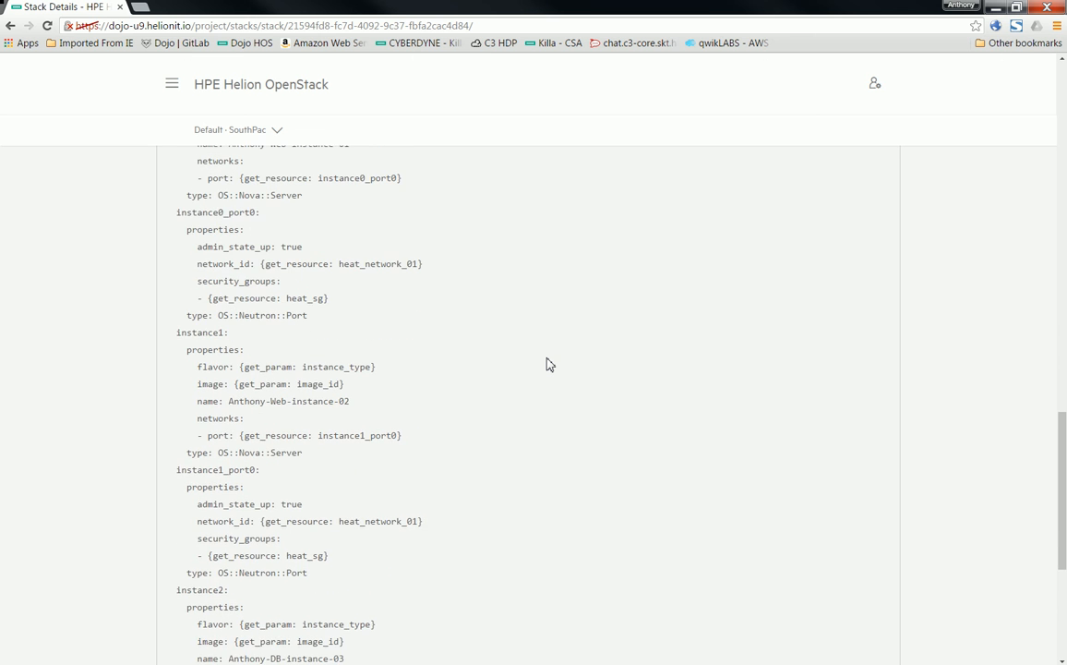
{"action": "scroll", "scroll_direction": "down", "scroll_amount": 3}
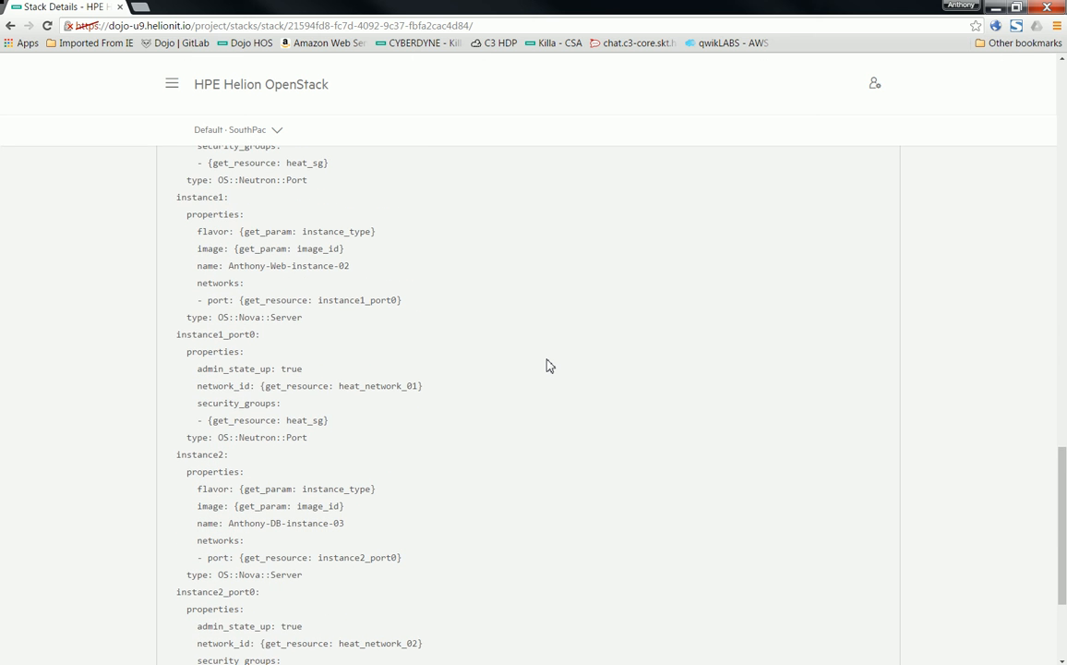
{"action": "scroll", "scroll_direction": "down", "scroll_amount": 3}
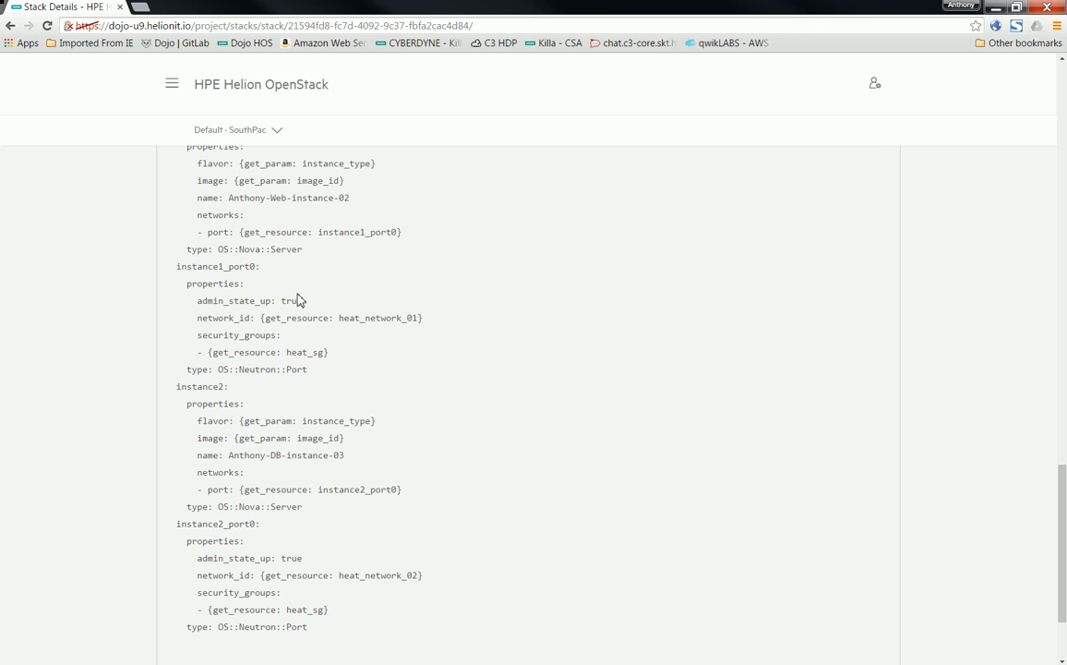
{"action": "mouse_move", "coordinate": [505, 262]}
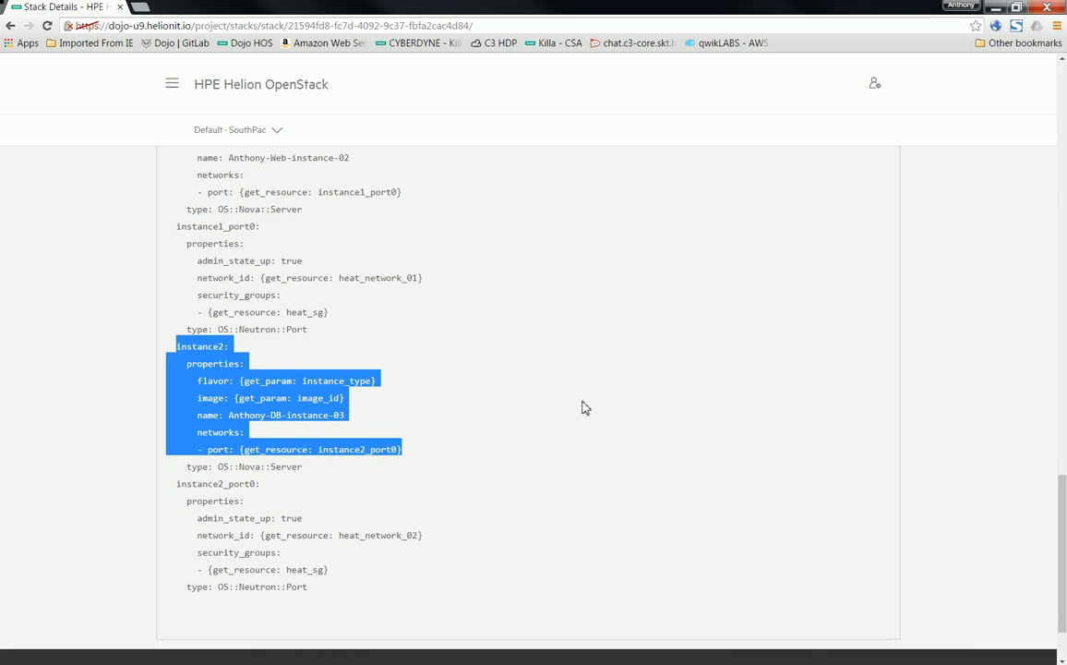
{"action": "scroll", "scroll_direction": "down", "scroll_amount": 3}
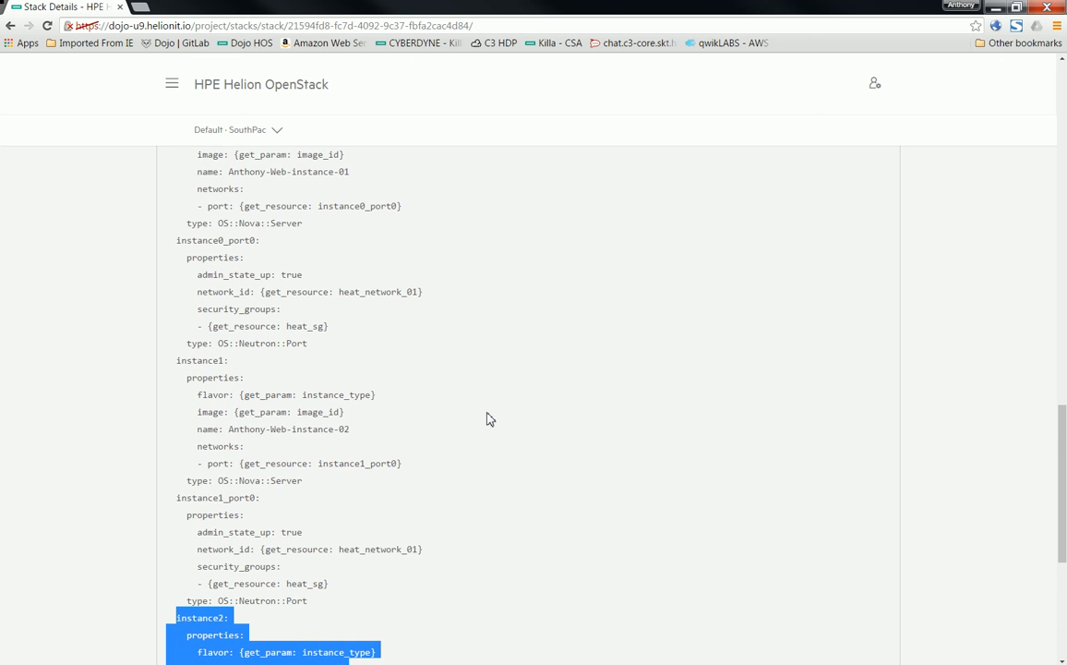
{"action": "scroll", "scroll_direction": "up", "scroll_amount": 3}
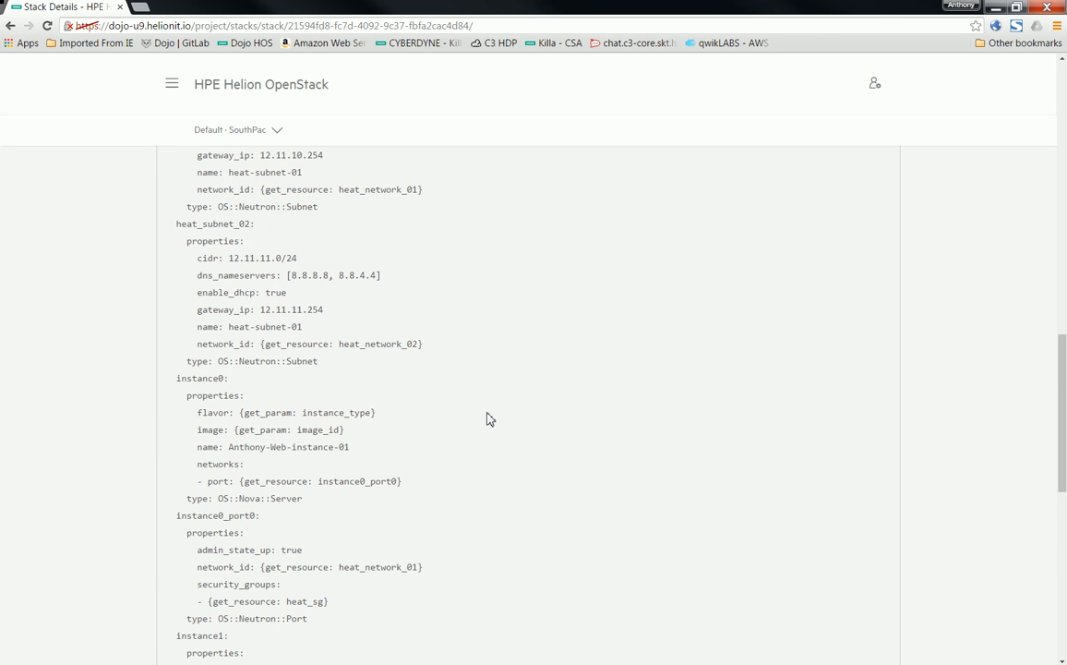
{"action": "scroll", "scroll_direction": "up", "scroll_amount": 3}
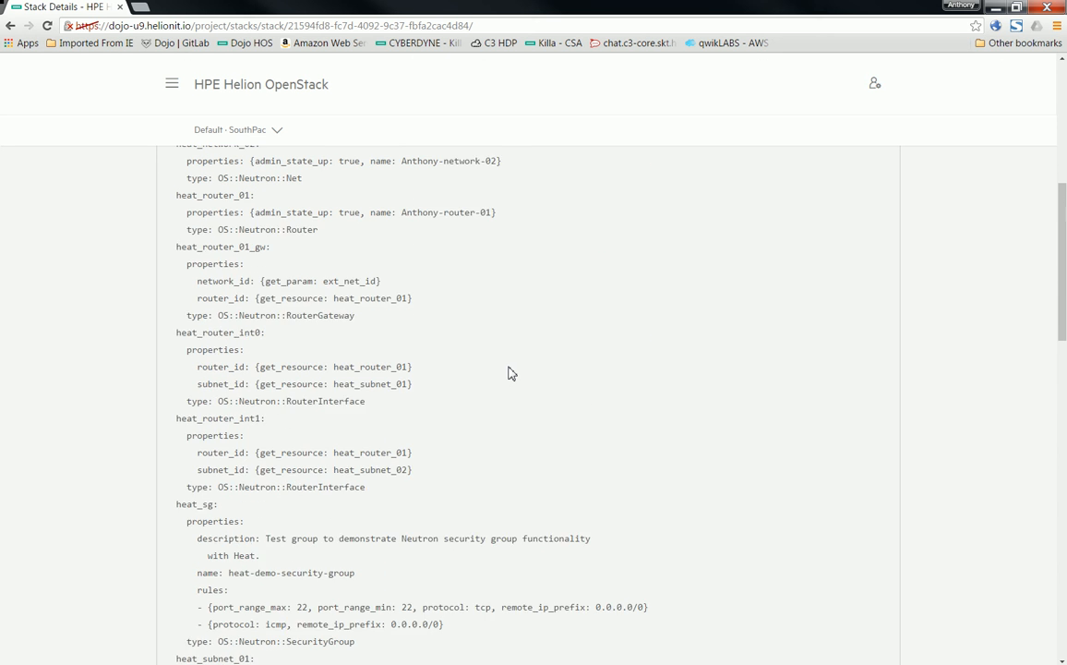
{"action": "scroll", "scroll_direction": "up", "scroll_amount": 3}
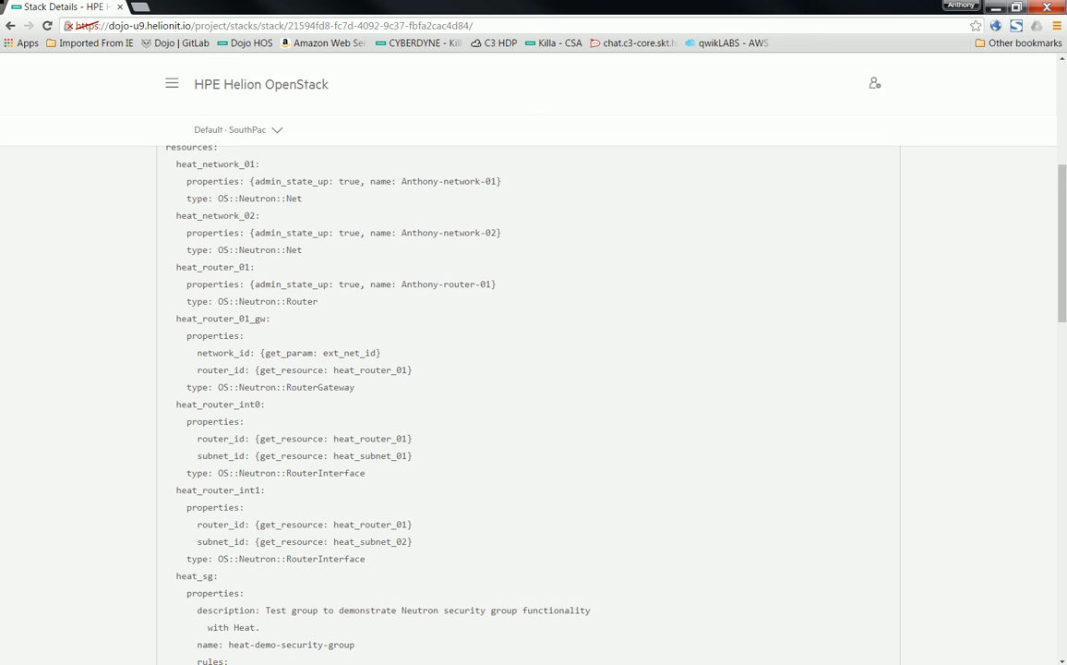